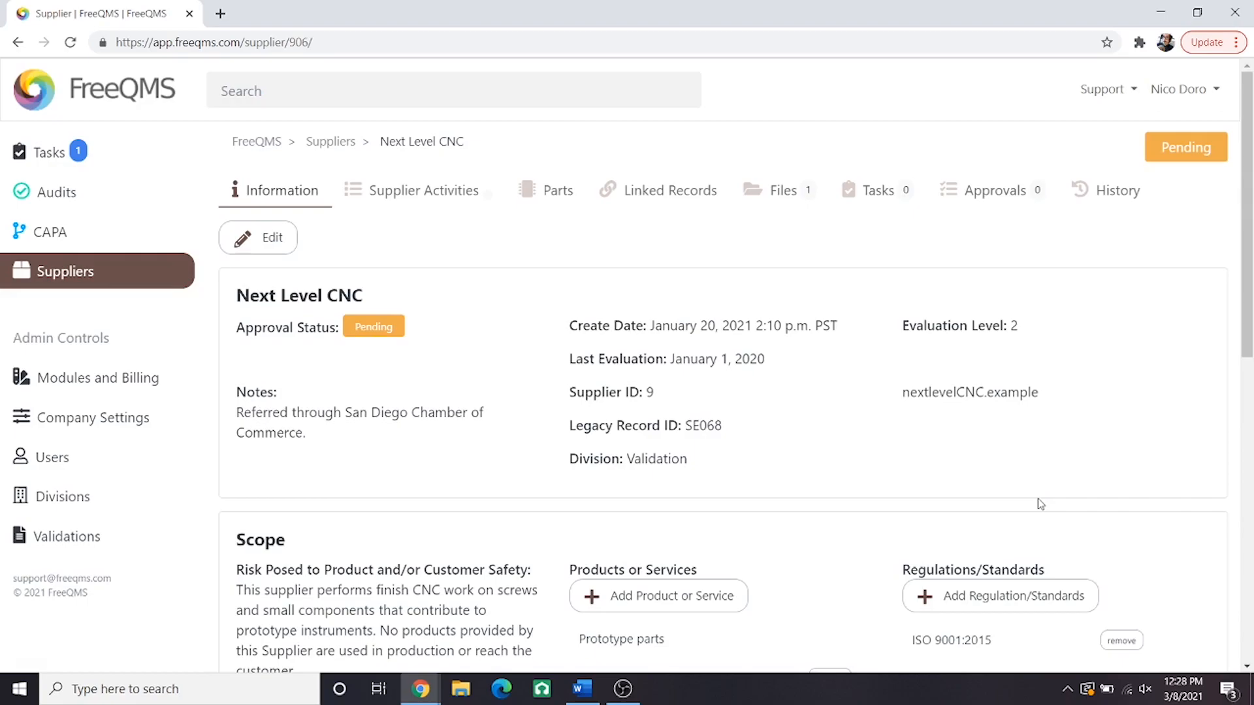
mouse_move(674, 365)
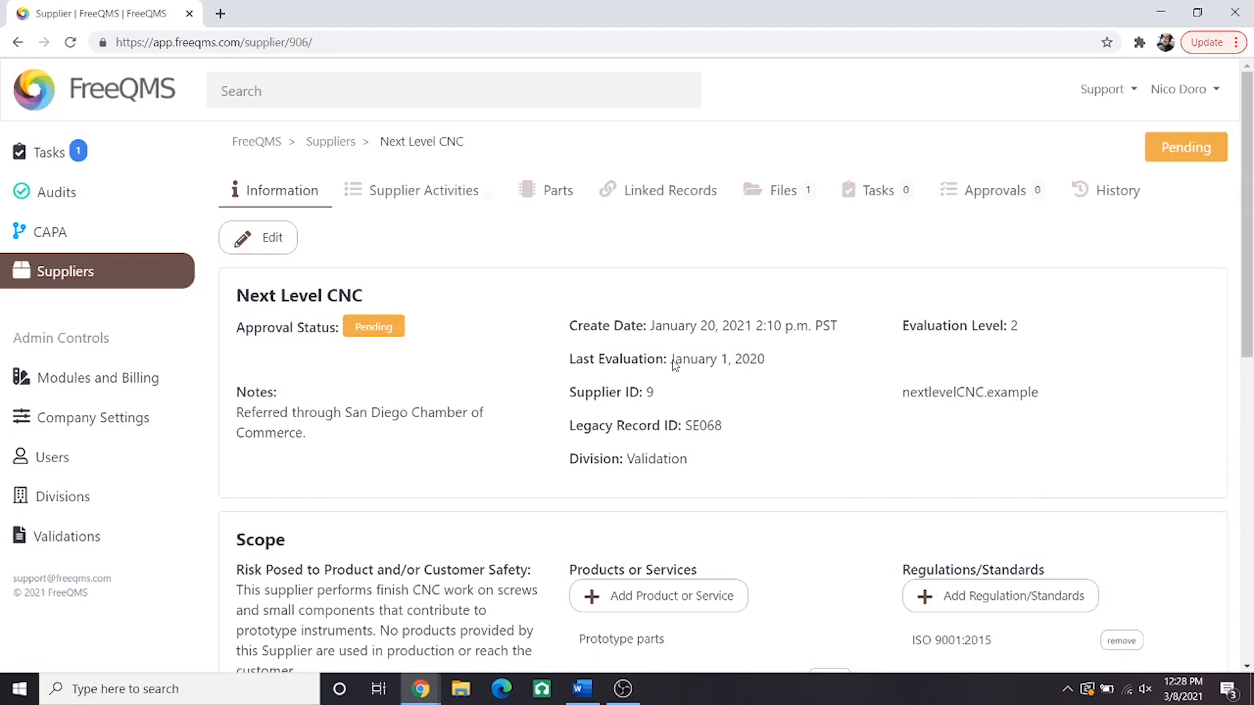
Leave the Next Level CNC supplier record via the FreeQMS logo to reach the modules home page
click(121, 89)
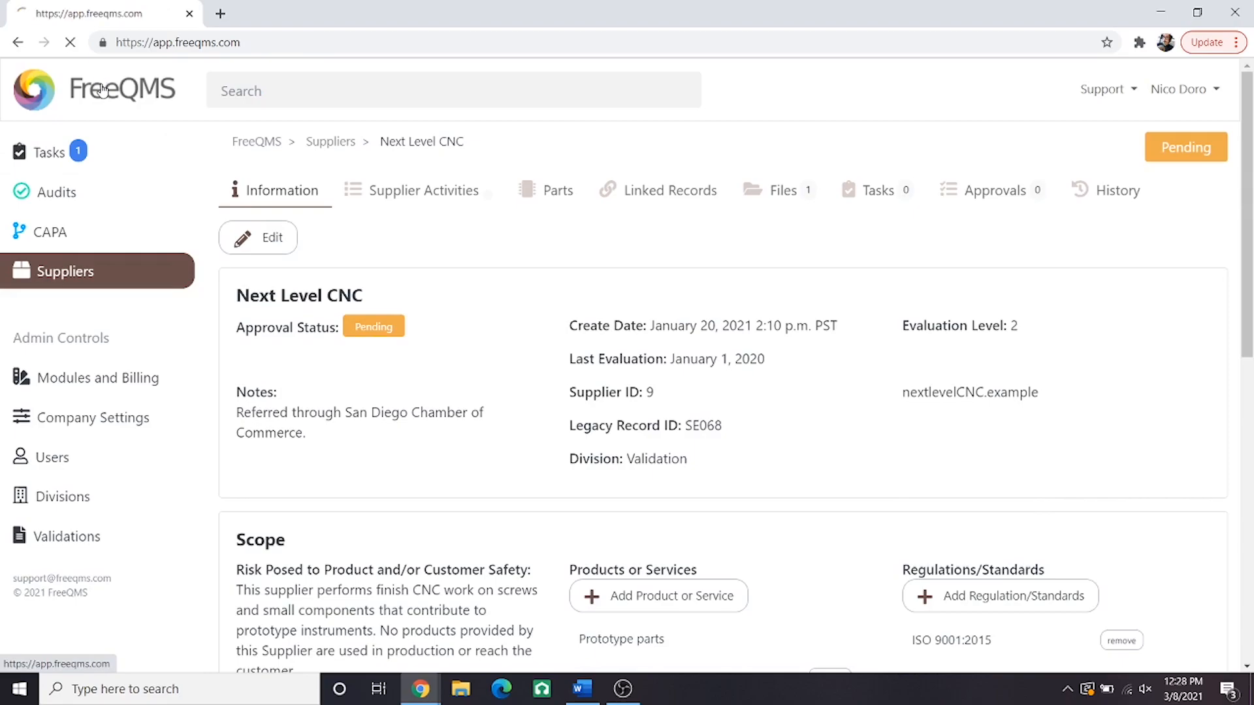
click(122, 89)
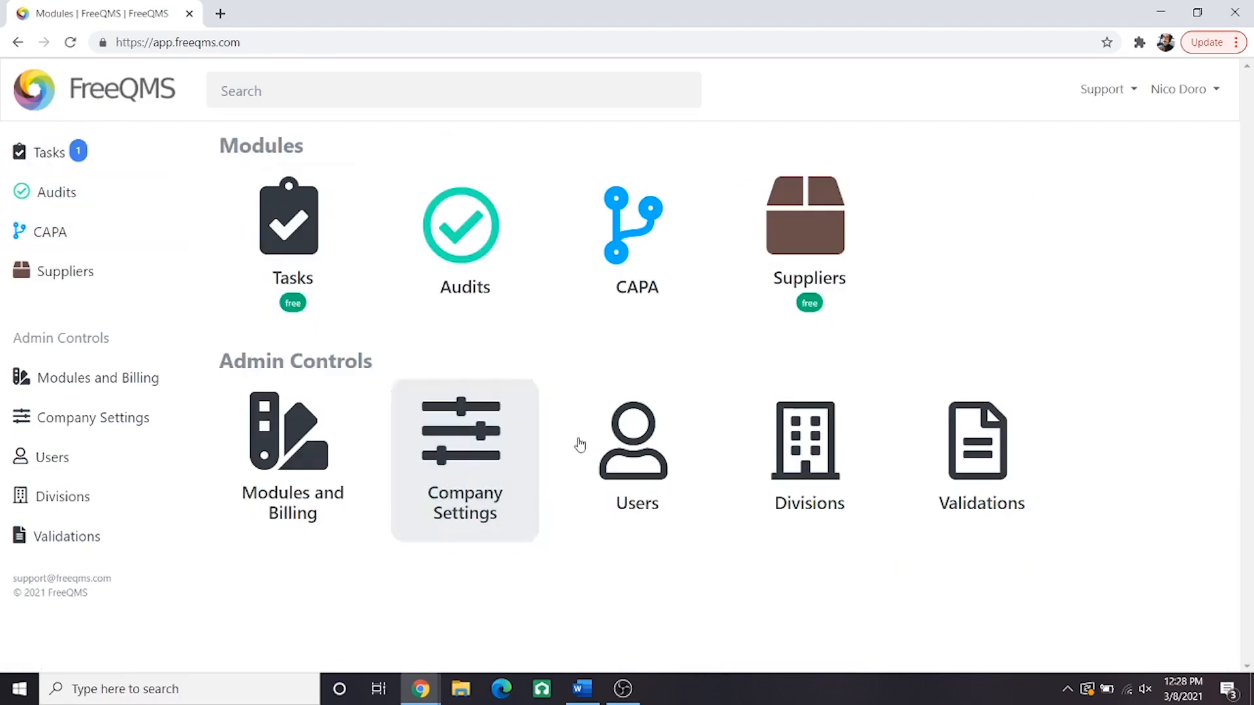
mouse_move(980, 584)
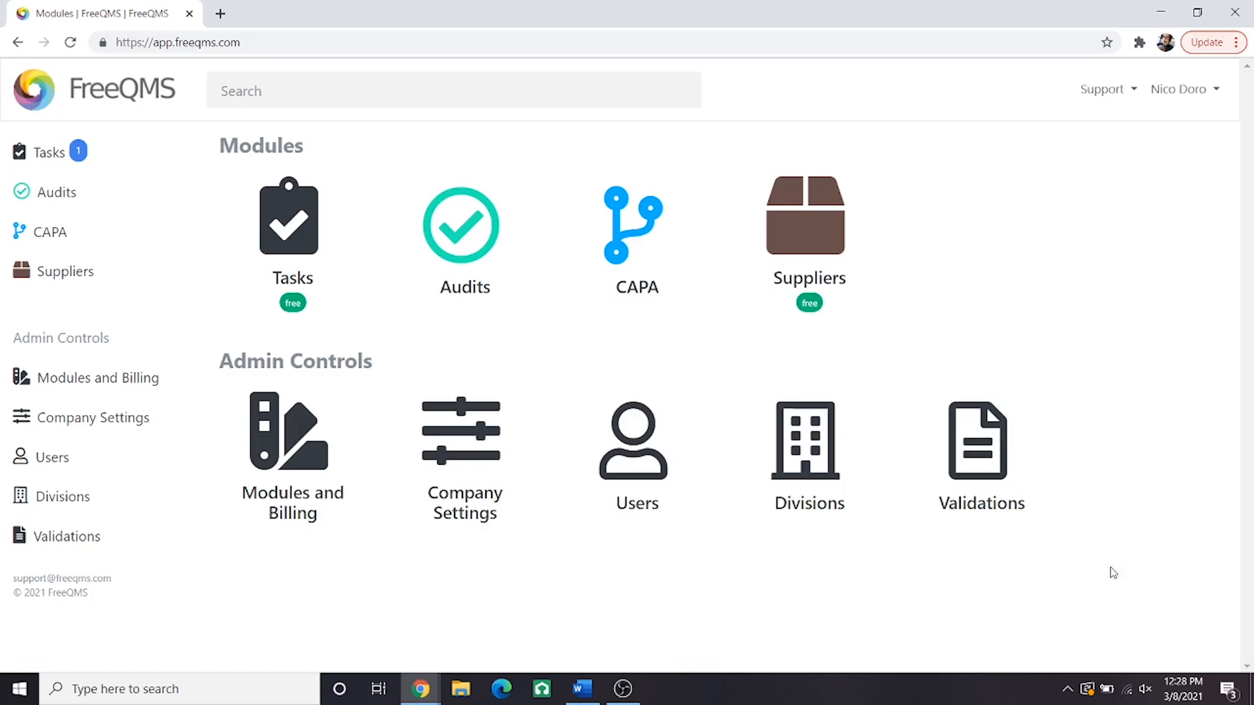
Open the Suppliers module and start a new supplier record
click(809, 232)
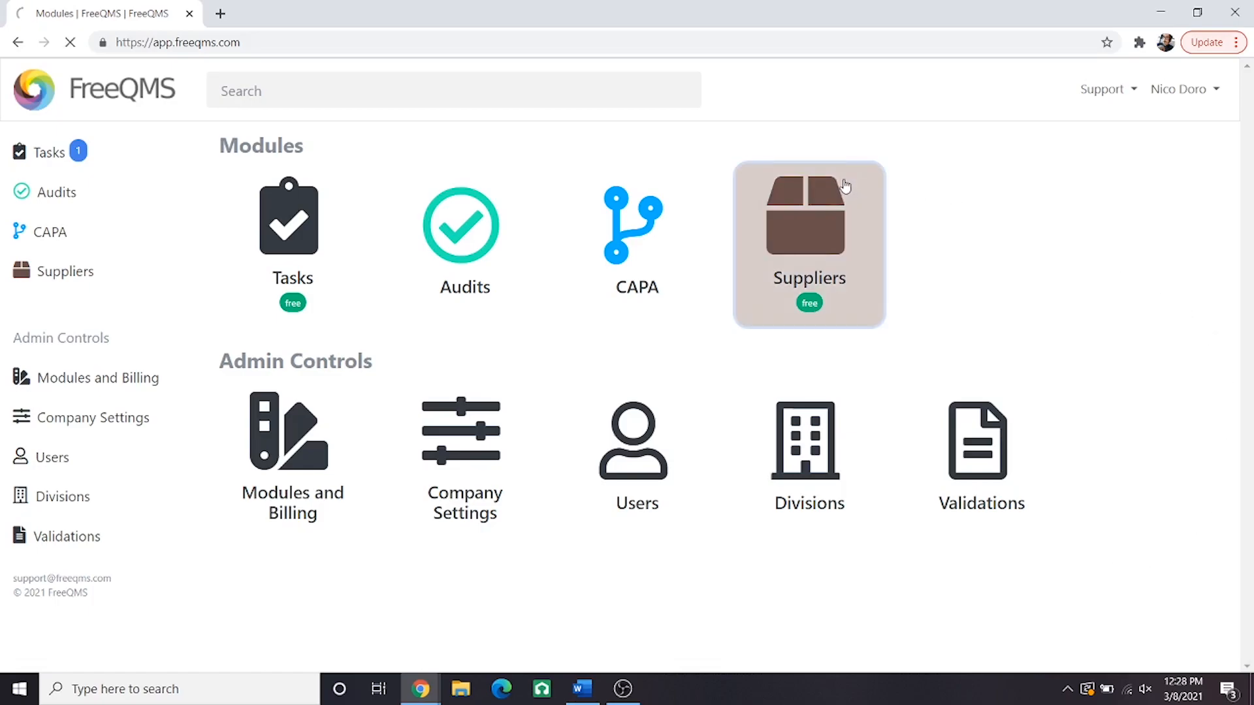
click(808, 239)
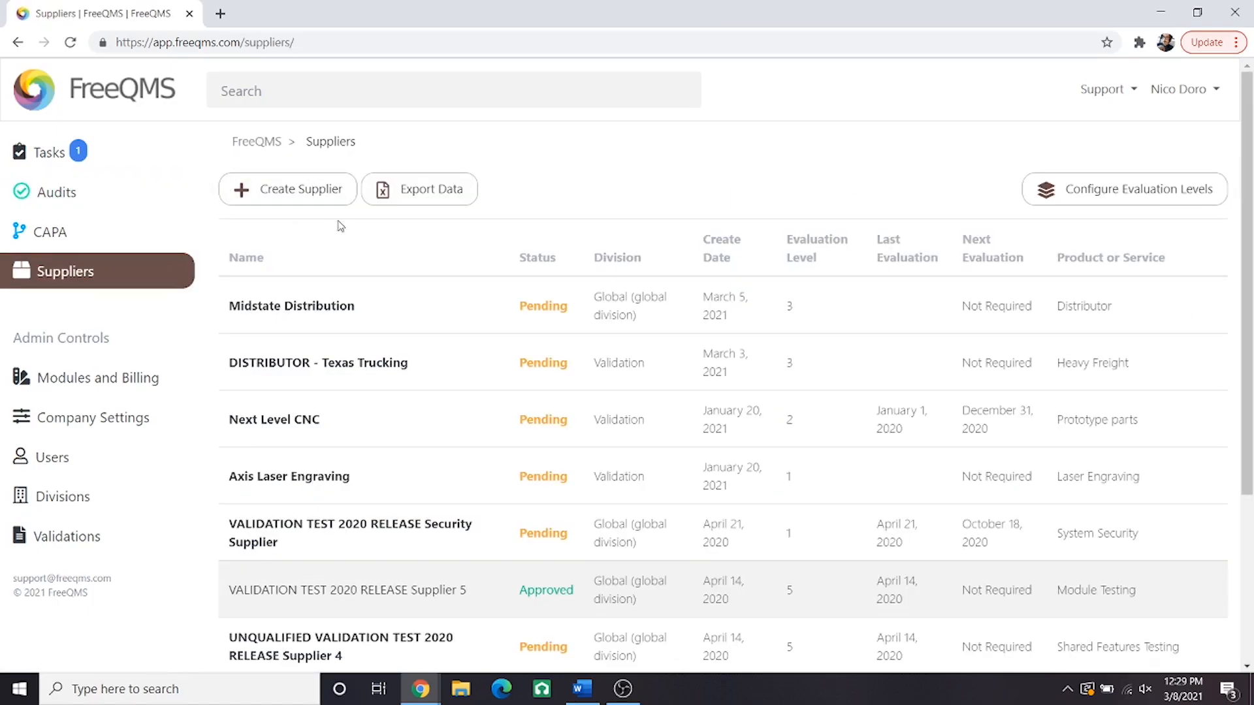
click(288, 189)
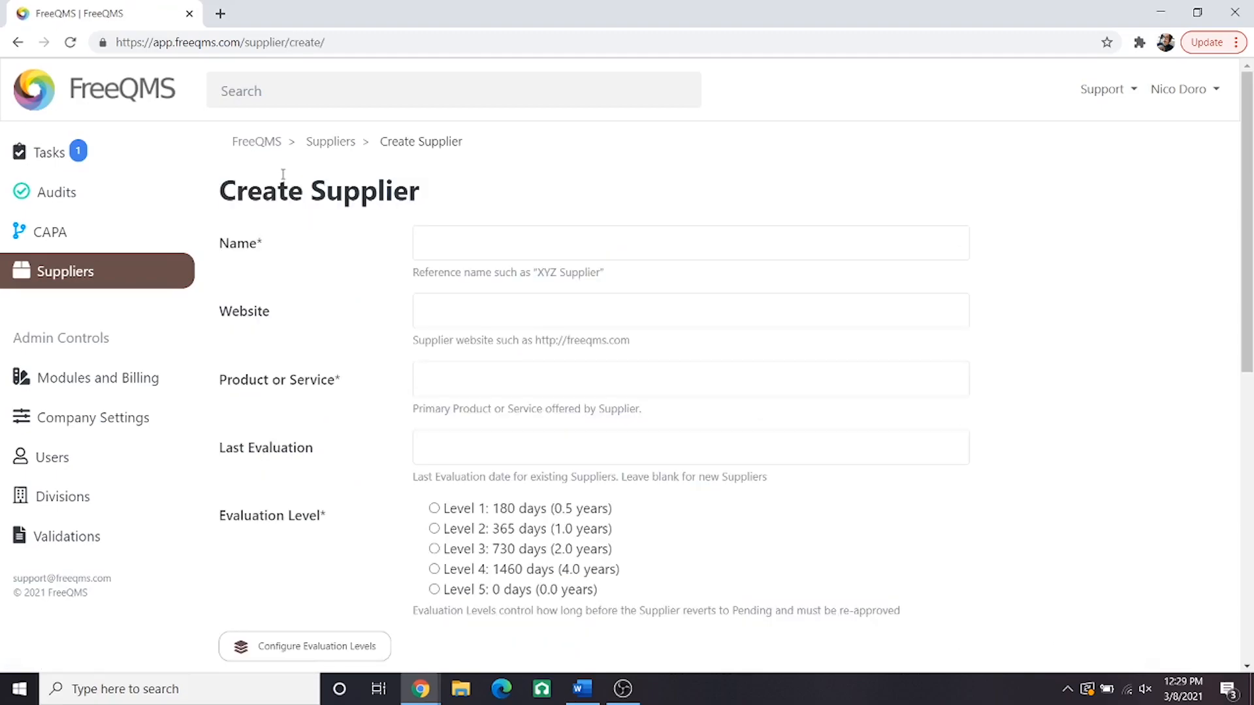
mouse_move(381, 213)
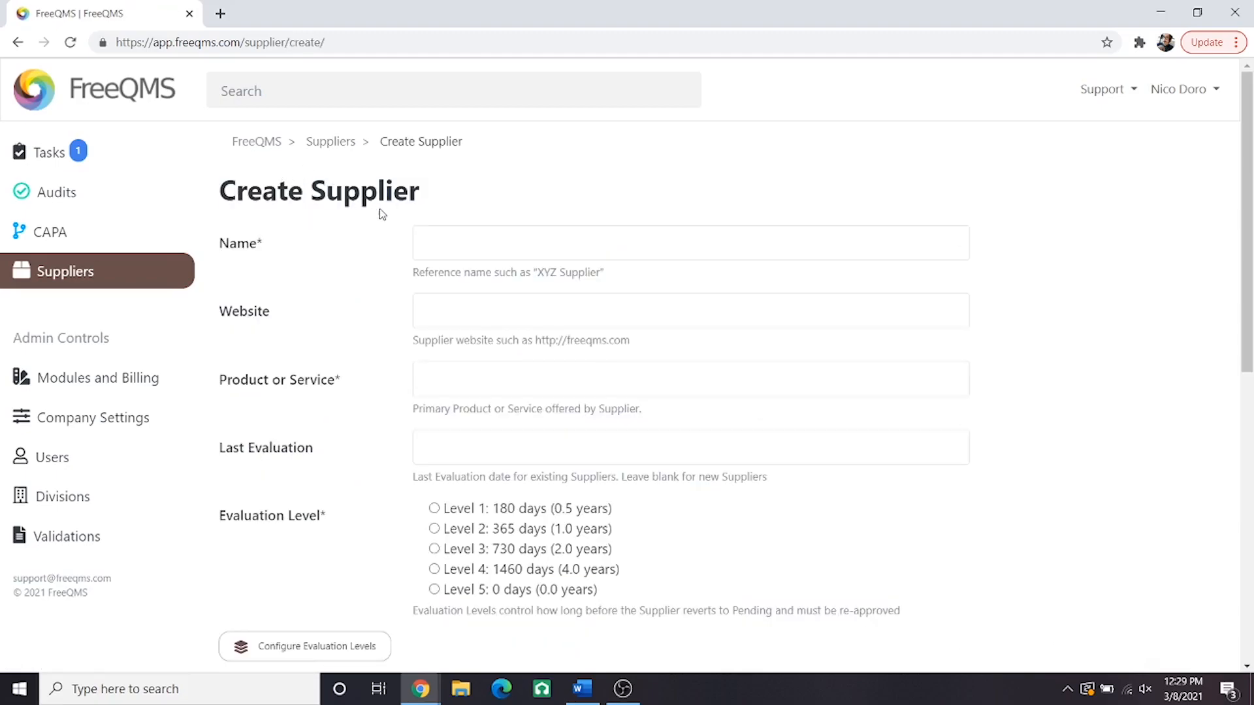
mouse_move(414, 220)
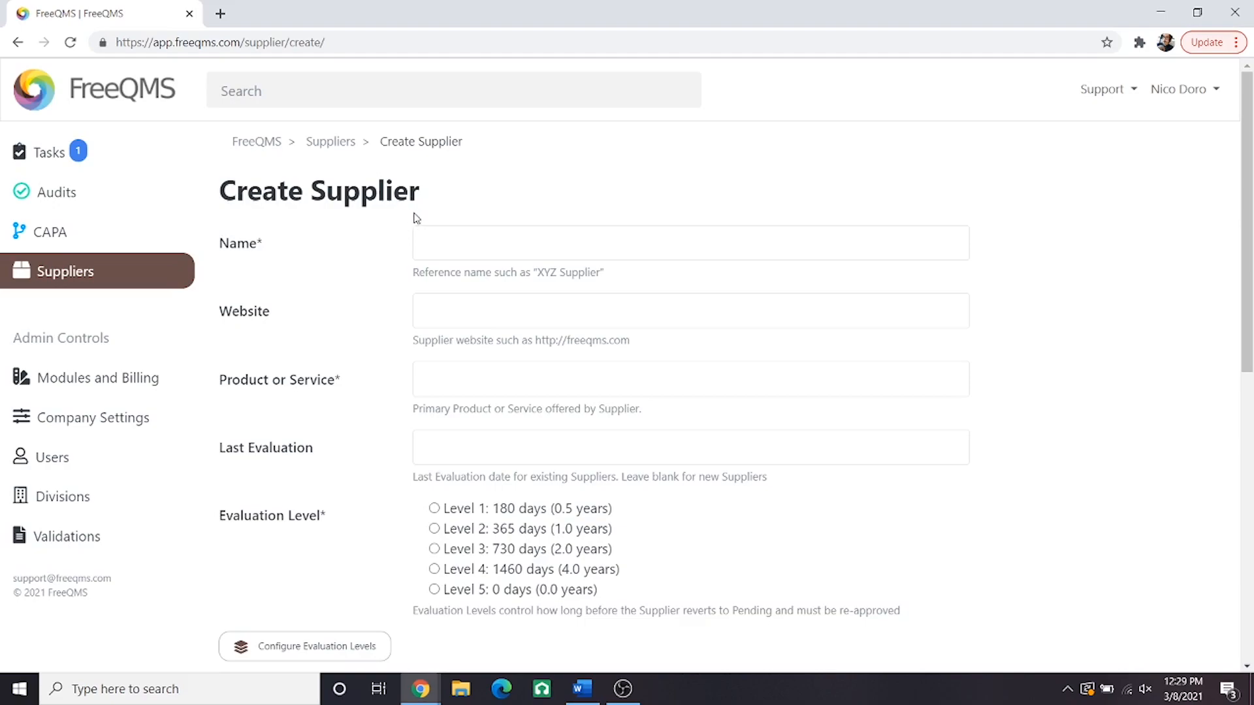
mouse_move(486, 218)
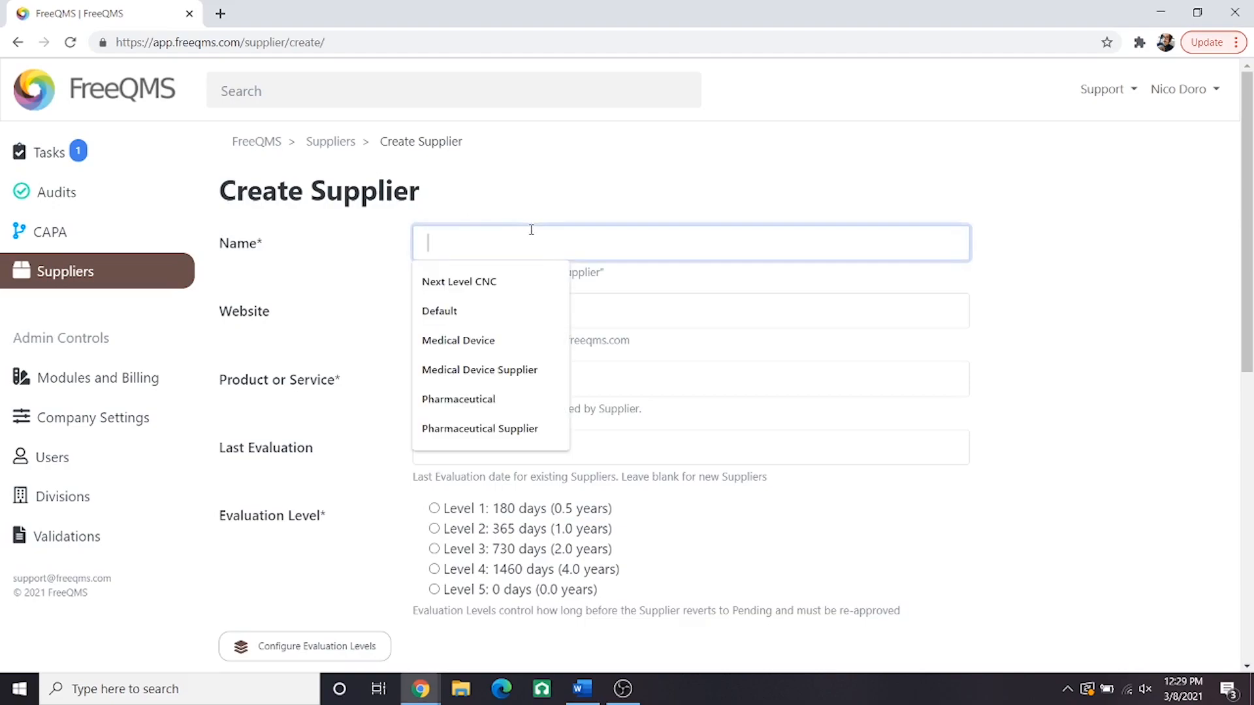
mouse_move(552, 236)
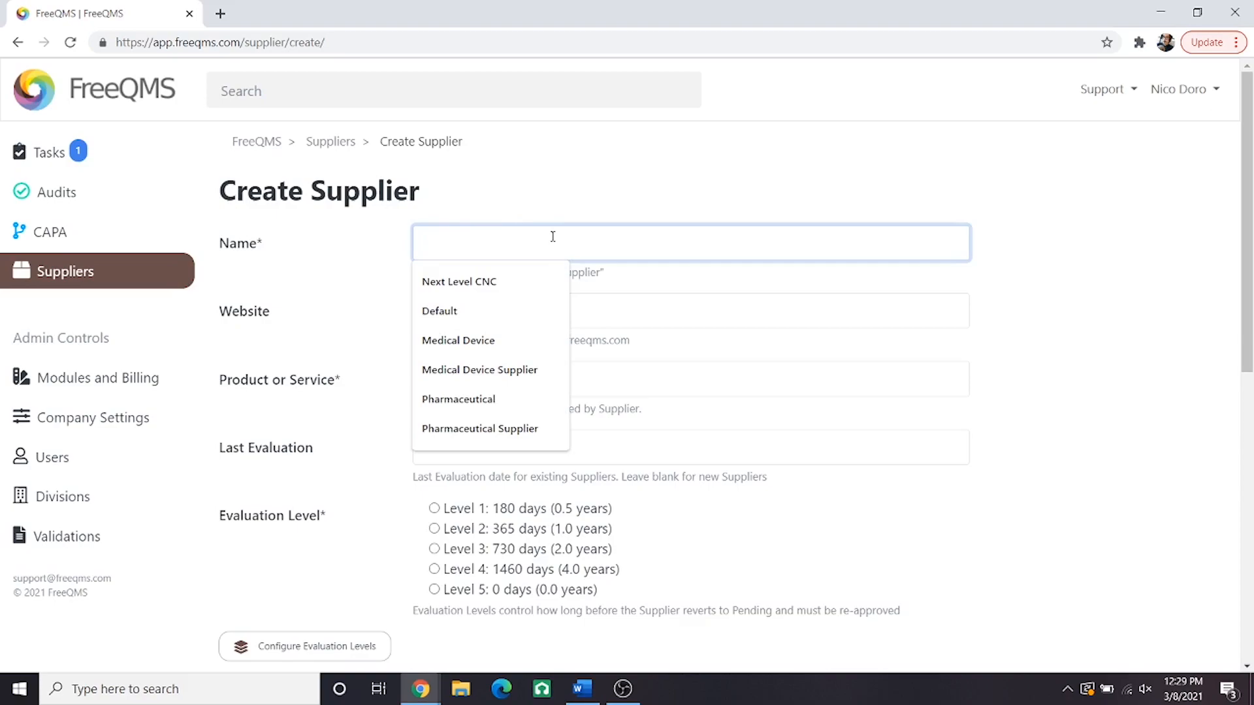
Name the new supplier 'DISTRIBUTOR - Western Trucking Inc.'
text(D)
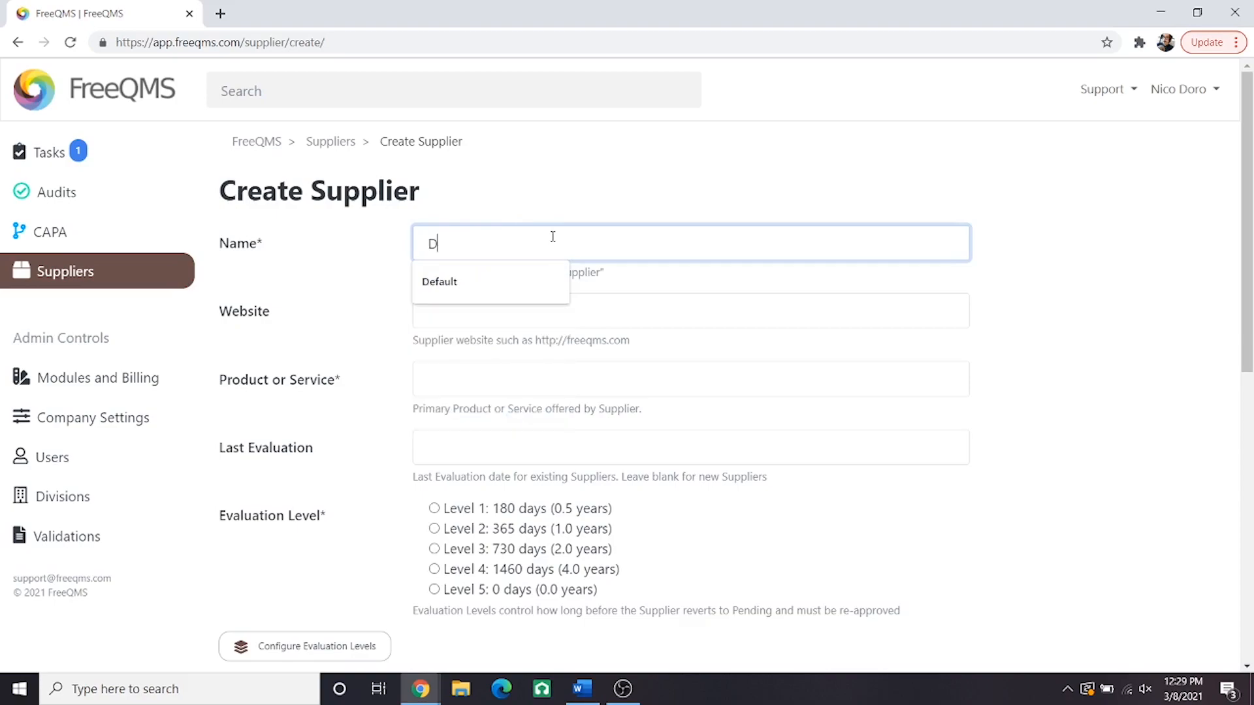
text(DISTRIBUTOR -)
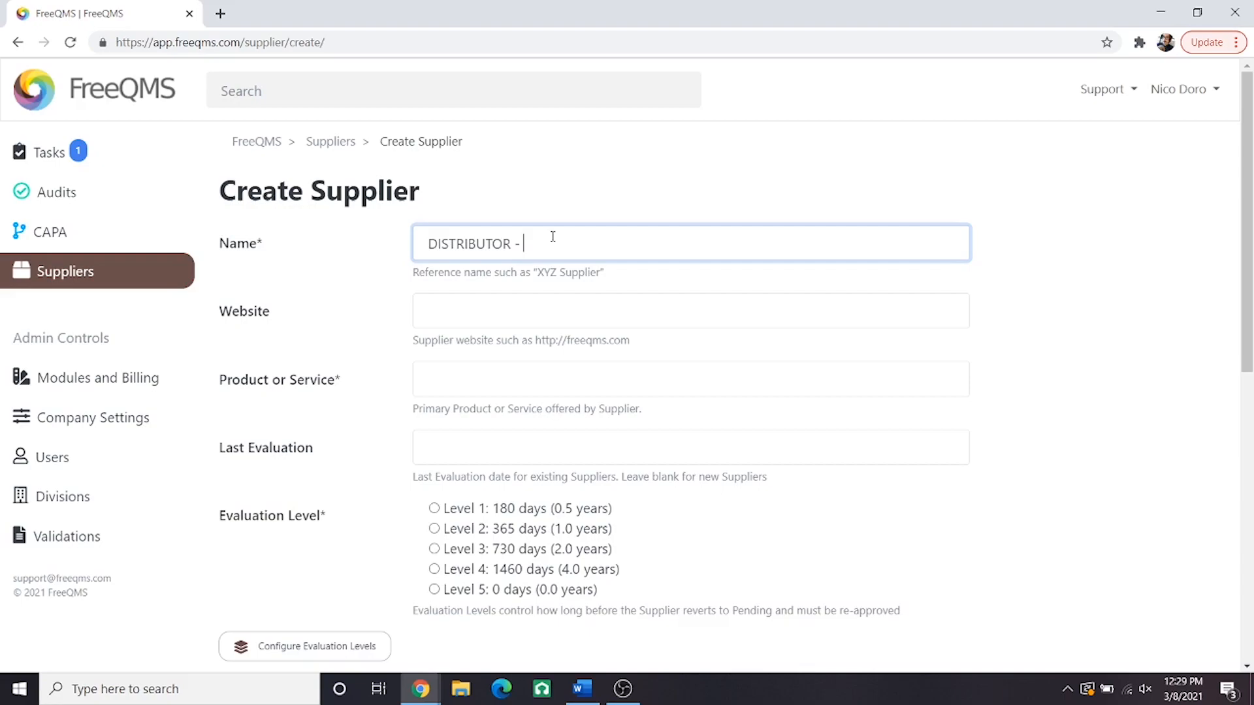
text(We)
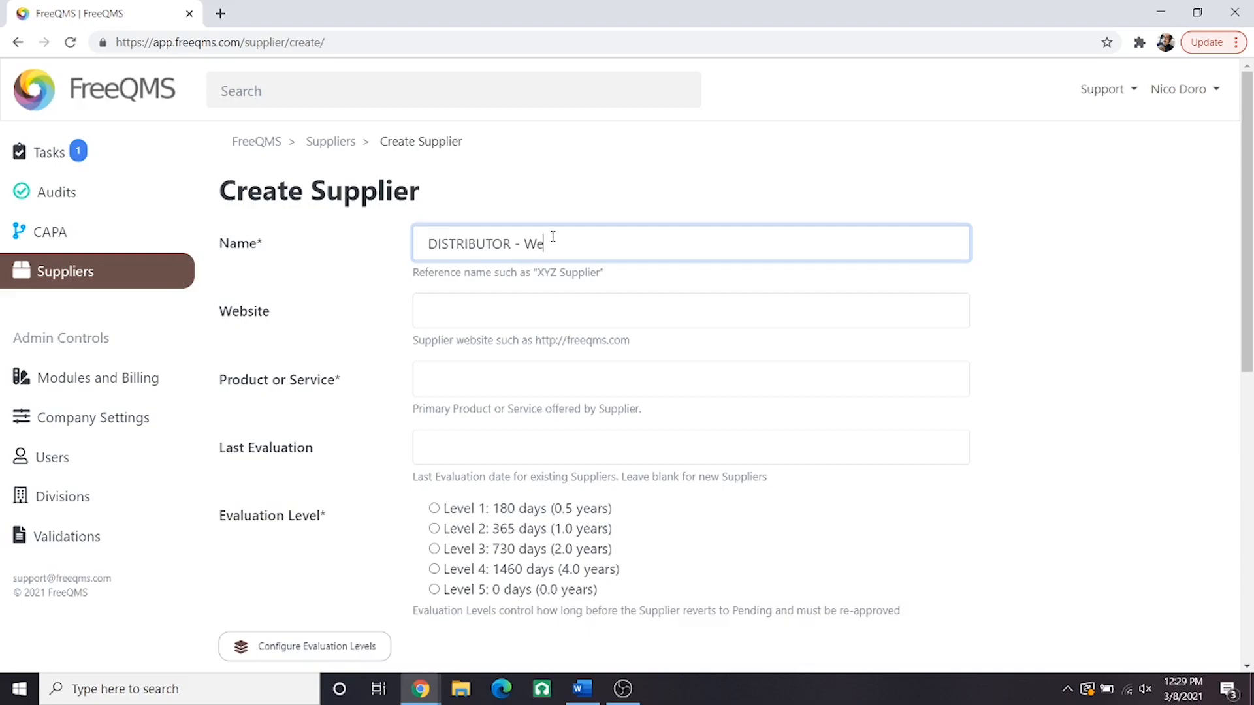
text(stern T)
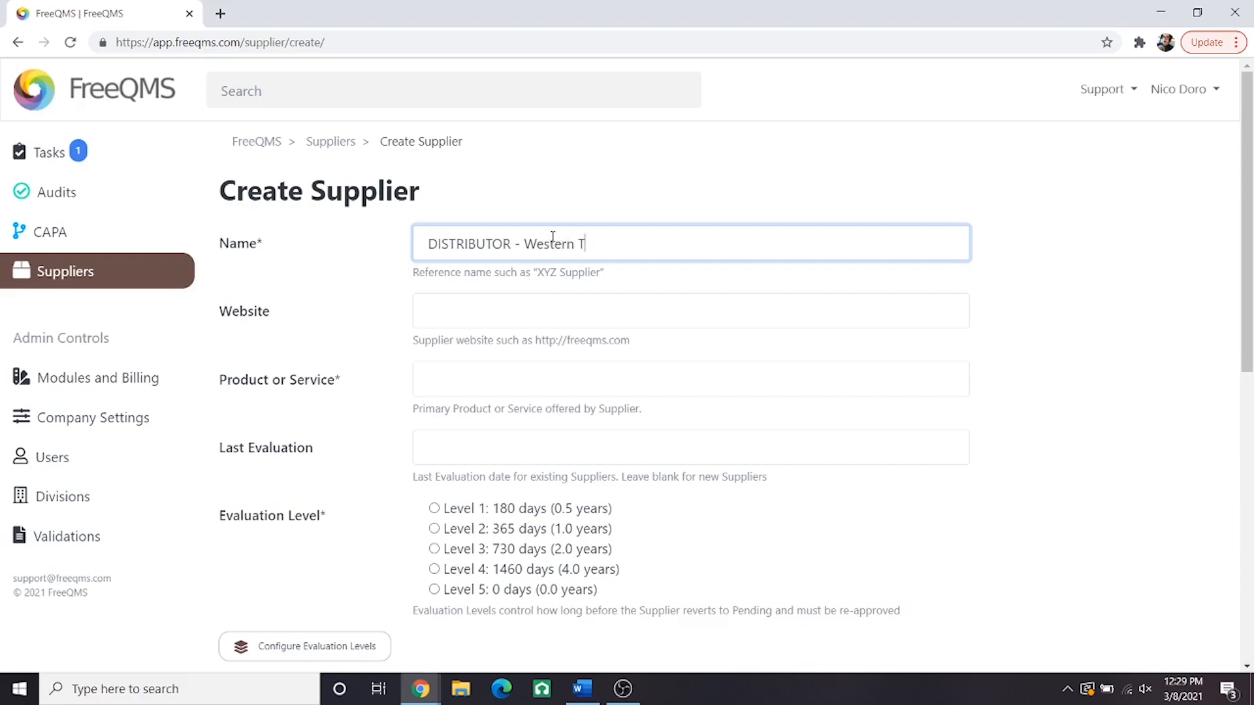
text(rucking Inc.)
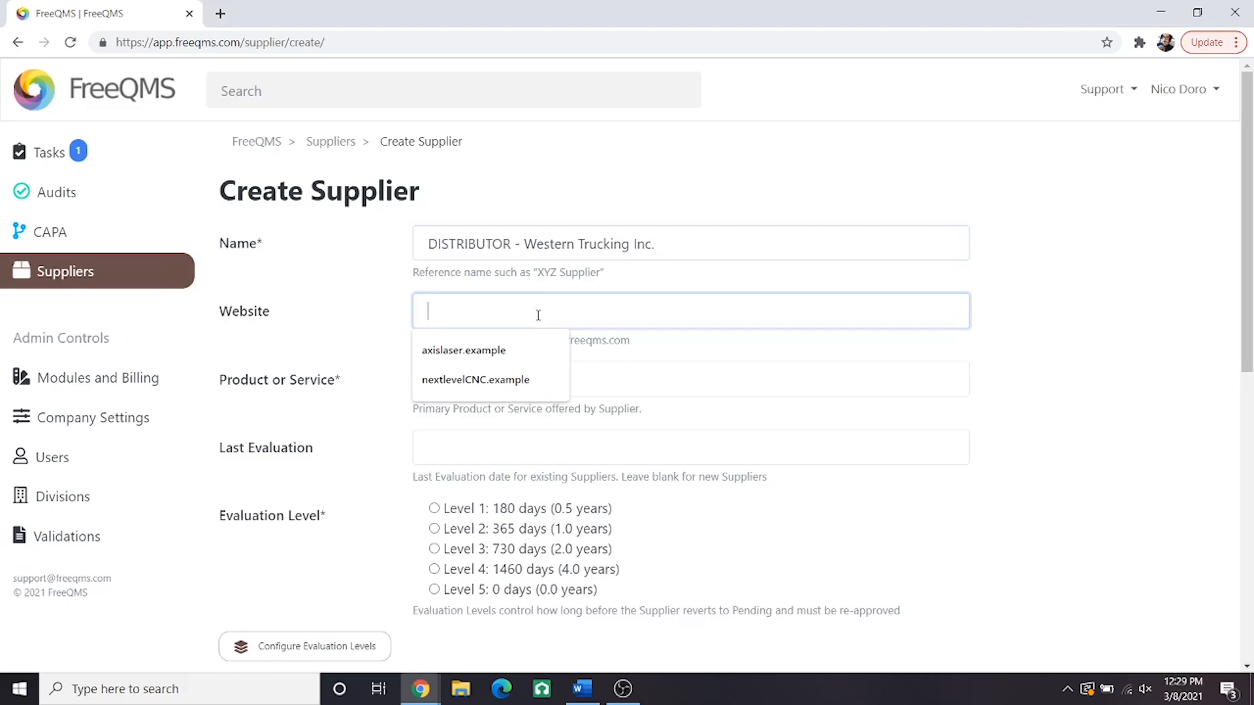
mouse_move(584, 285)
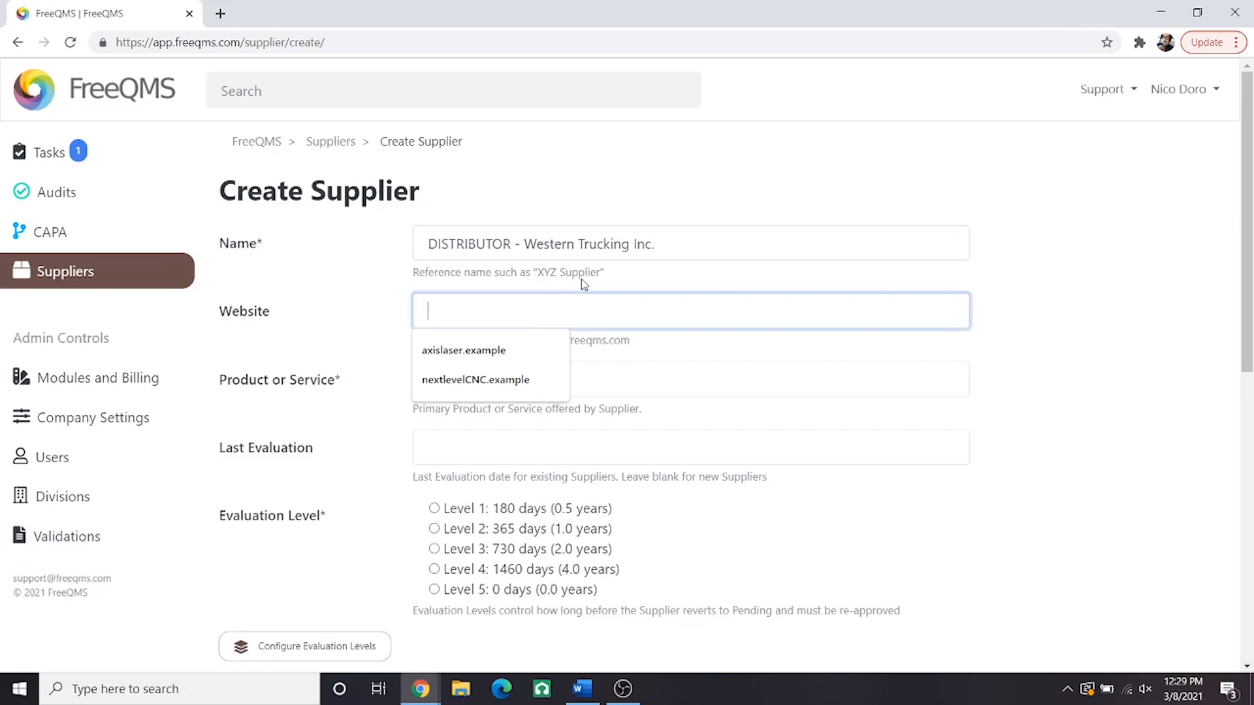
text(www.wester)
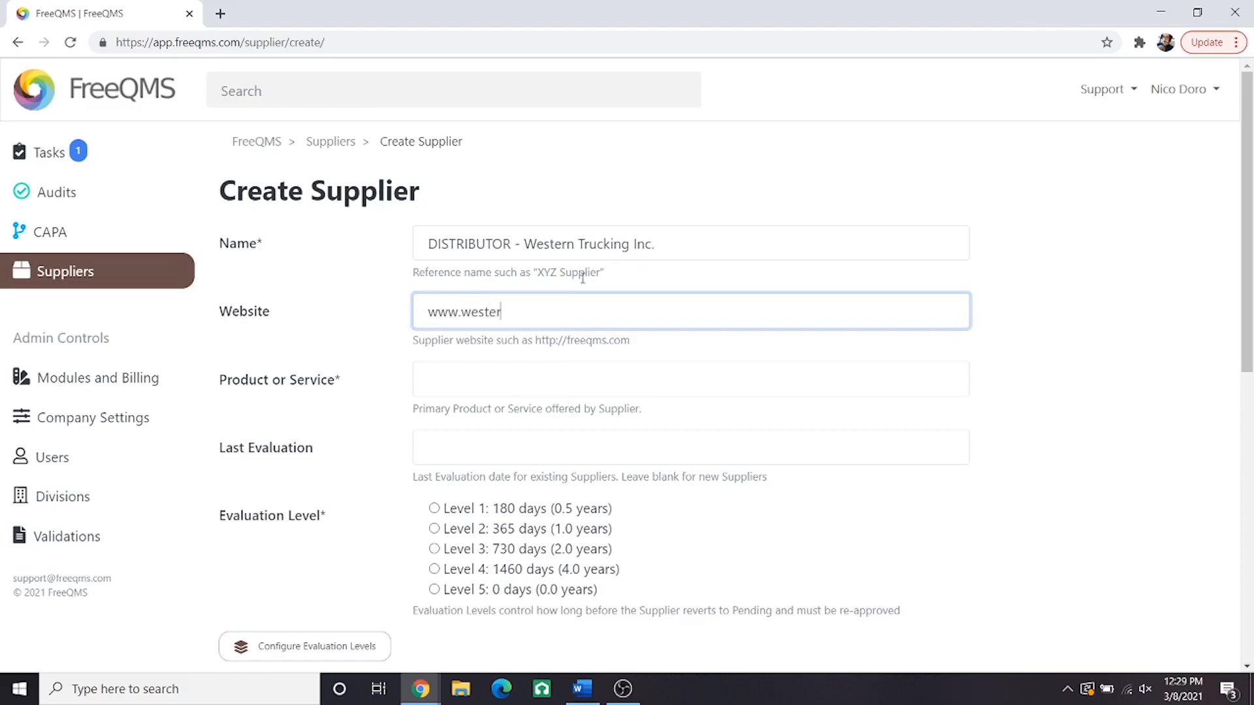
text(ntrucking.example)
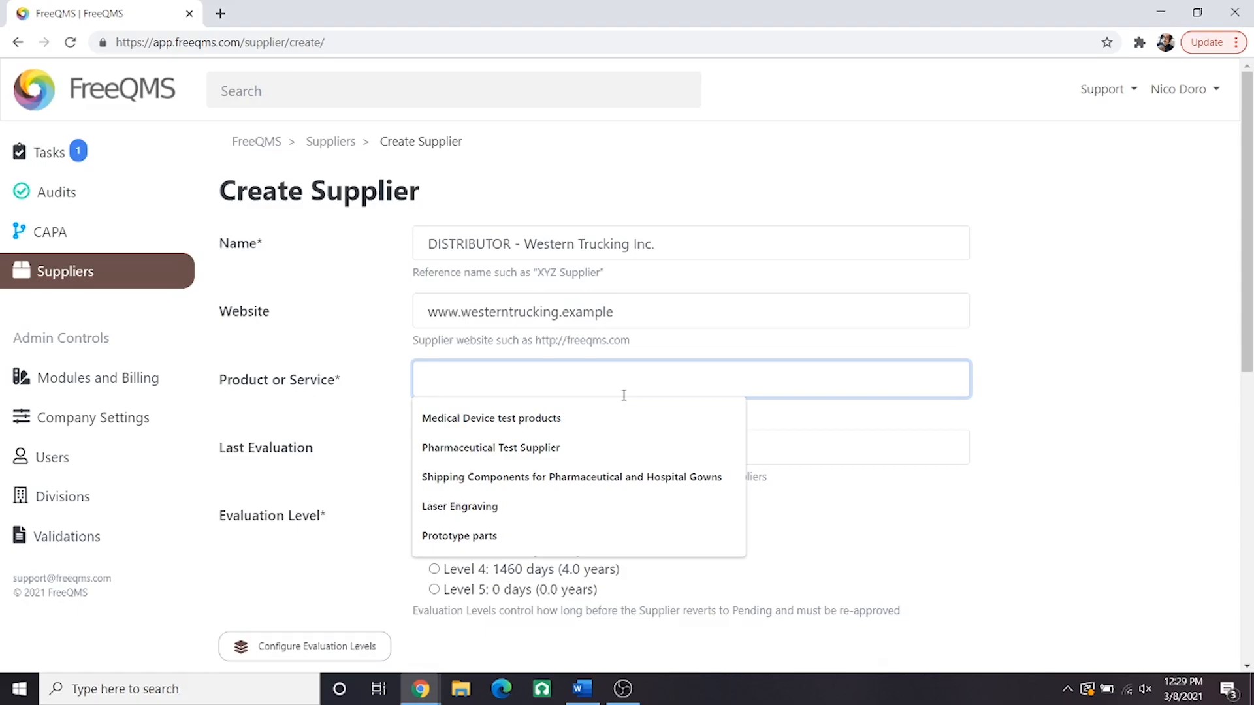
Enter 'Freight Transport' as the supplier's product or service
text(Freight)
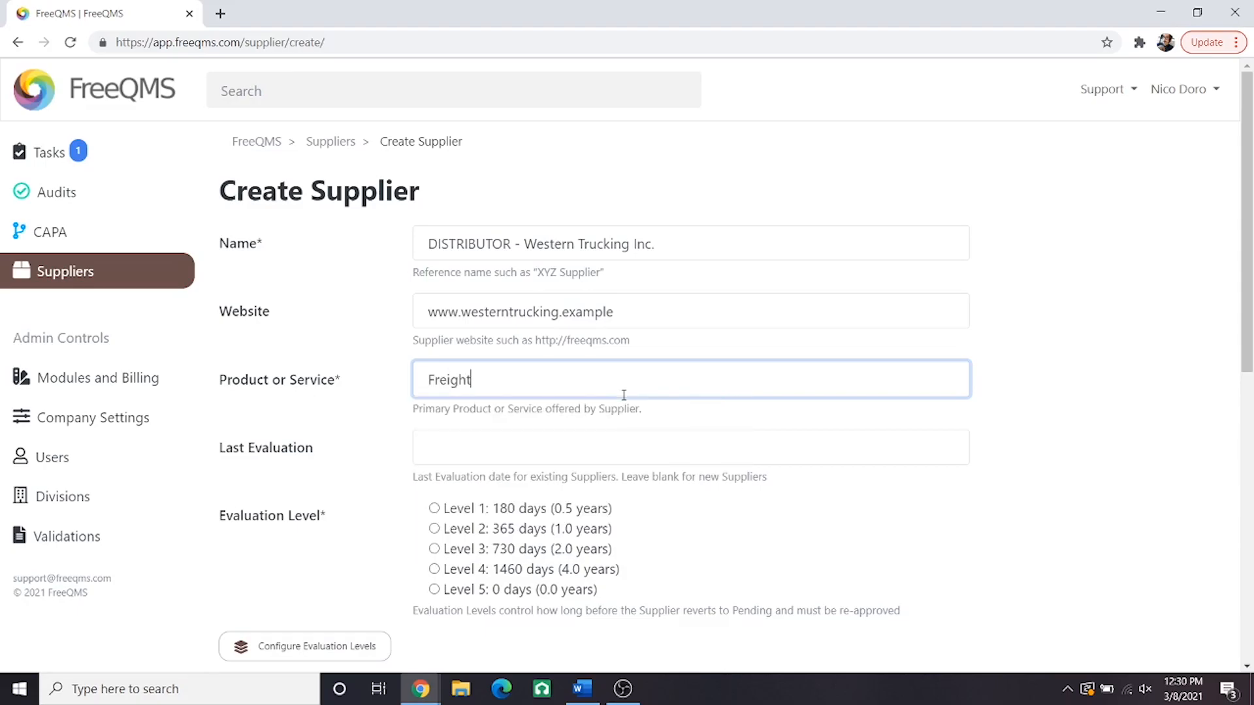
text(Transport)
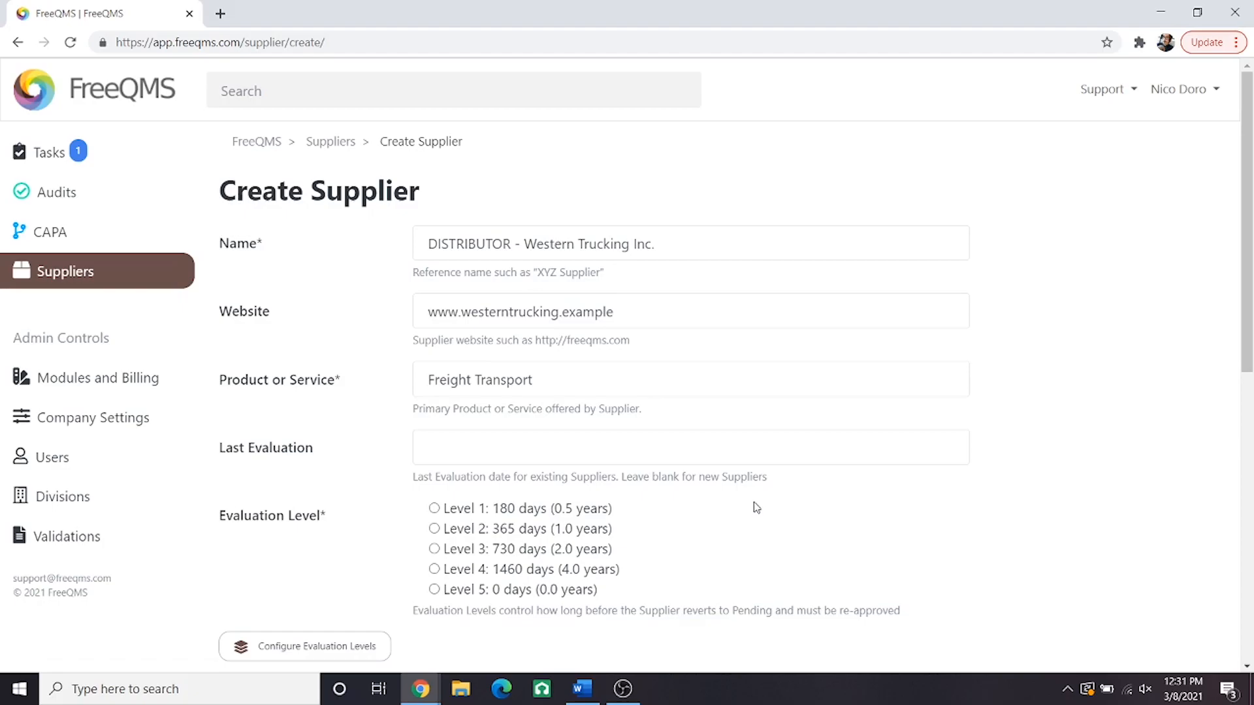
mouse_move(688, 556)
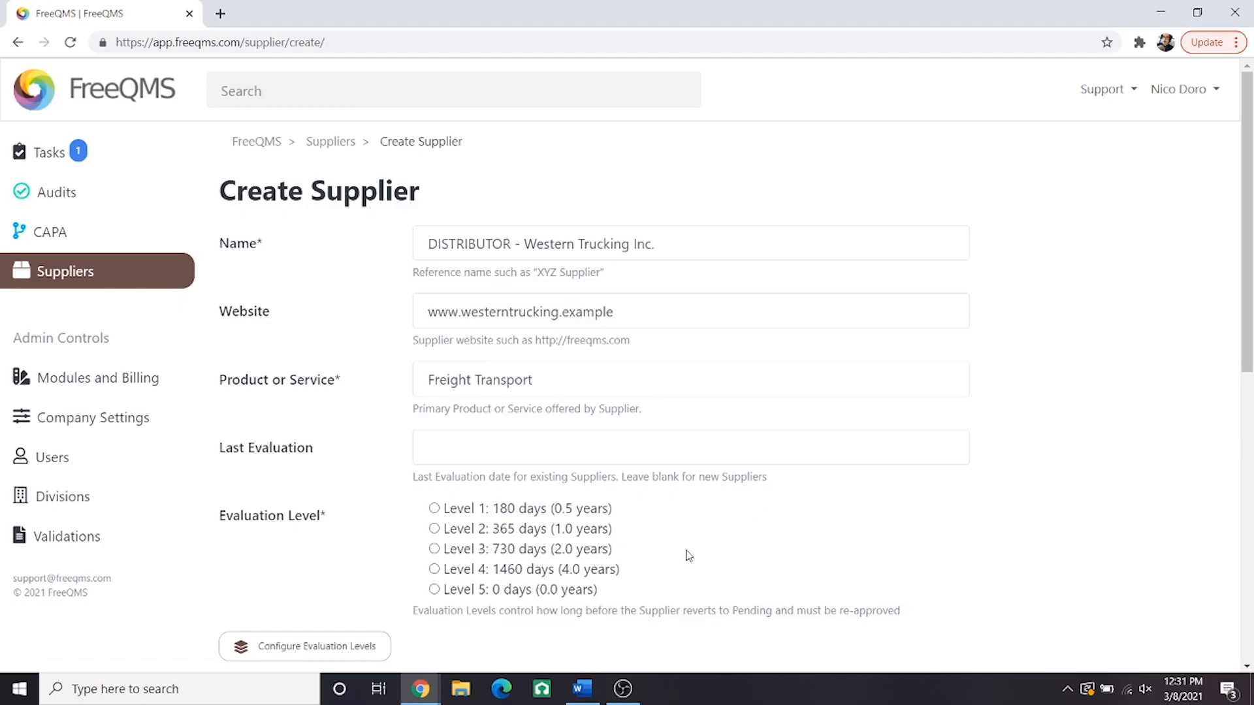
Choose evaluation Level 3 (730 days) and open Configure Evaluation Levels separately
click(433, 549)
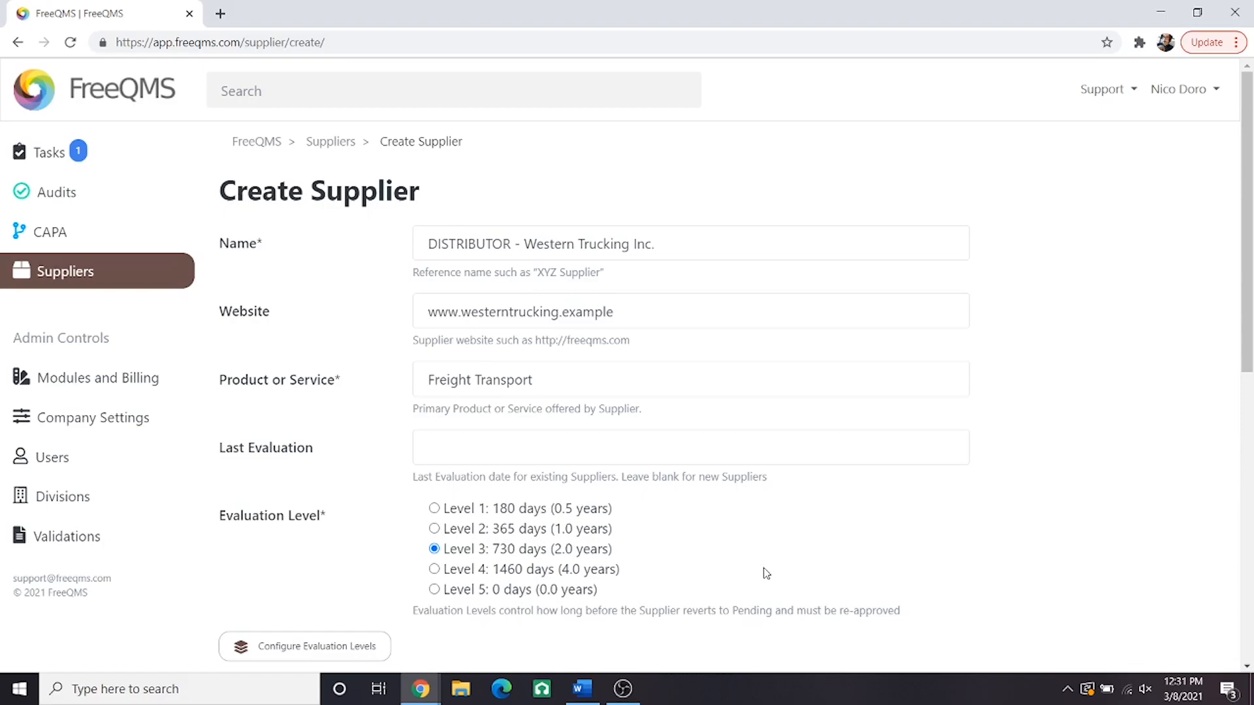
scroll(down, 3)
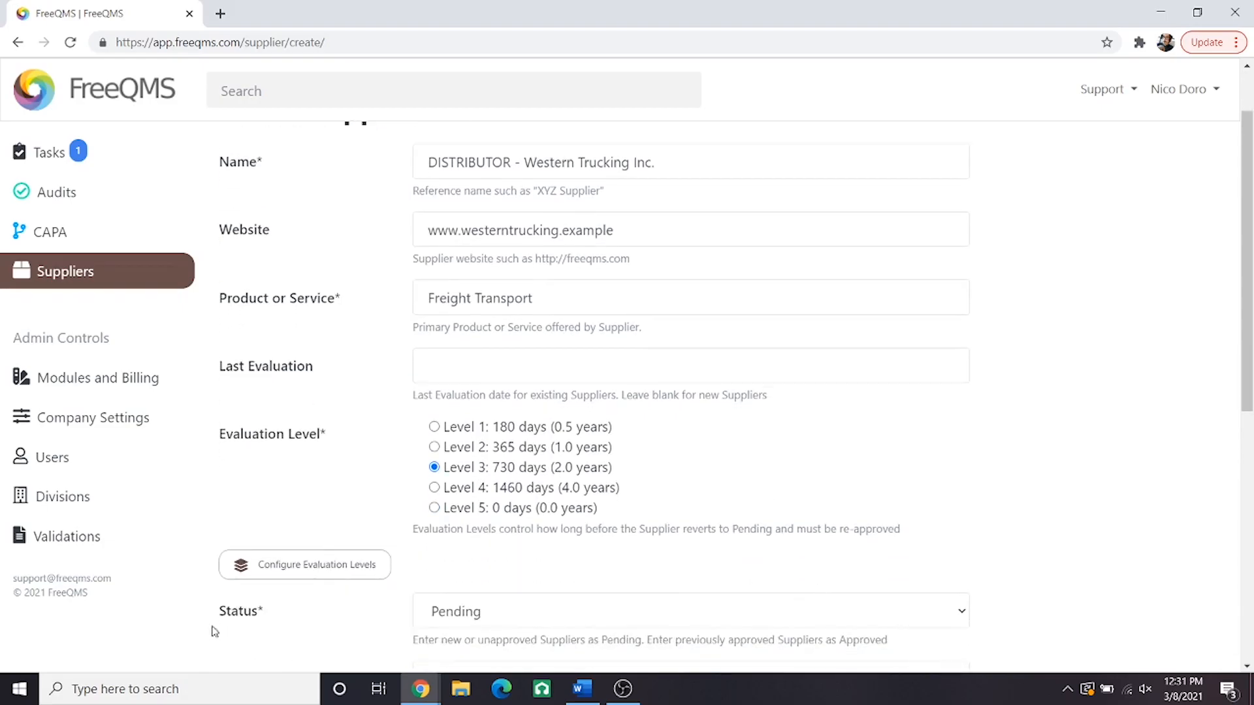
mouse_move(323, 509)
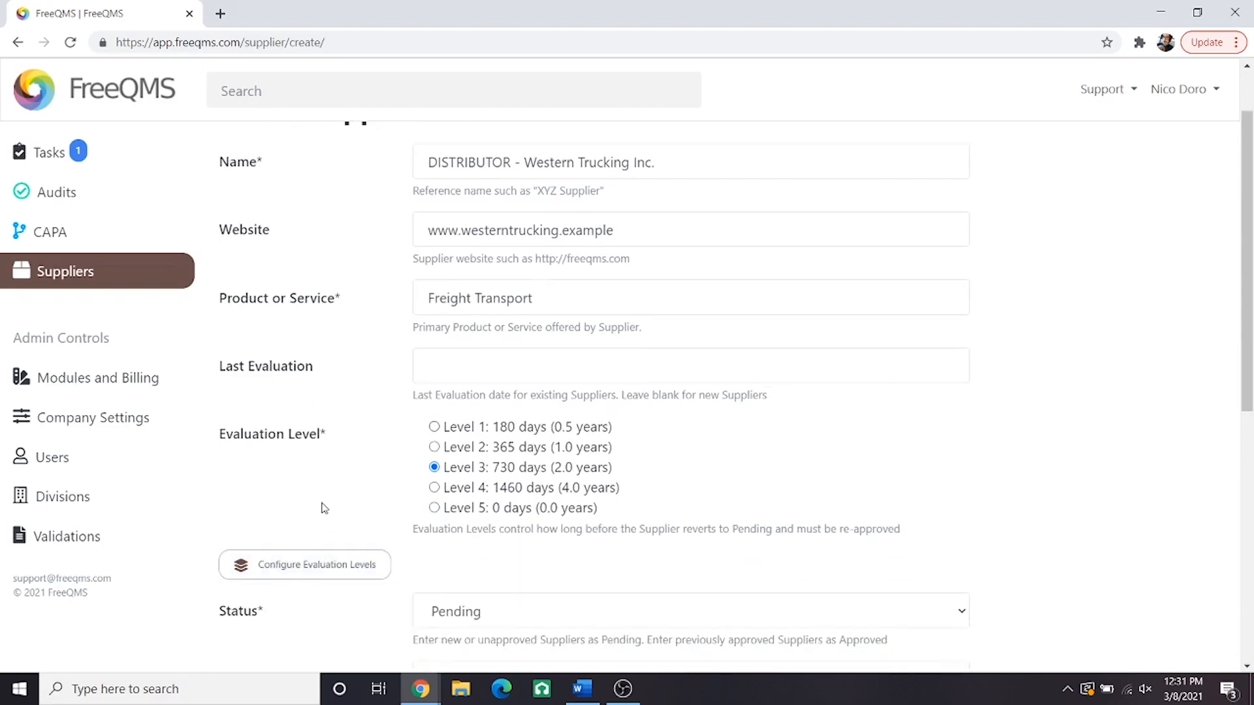
mouse_move(335, 512)
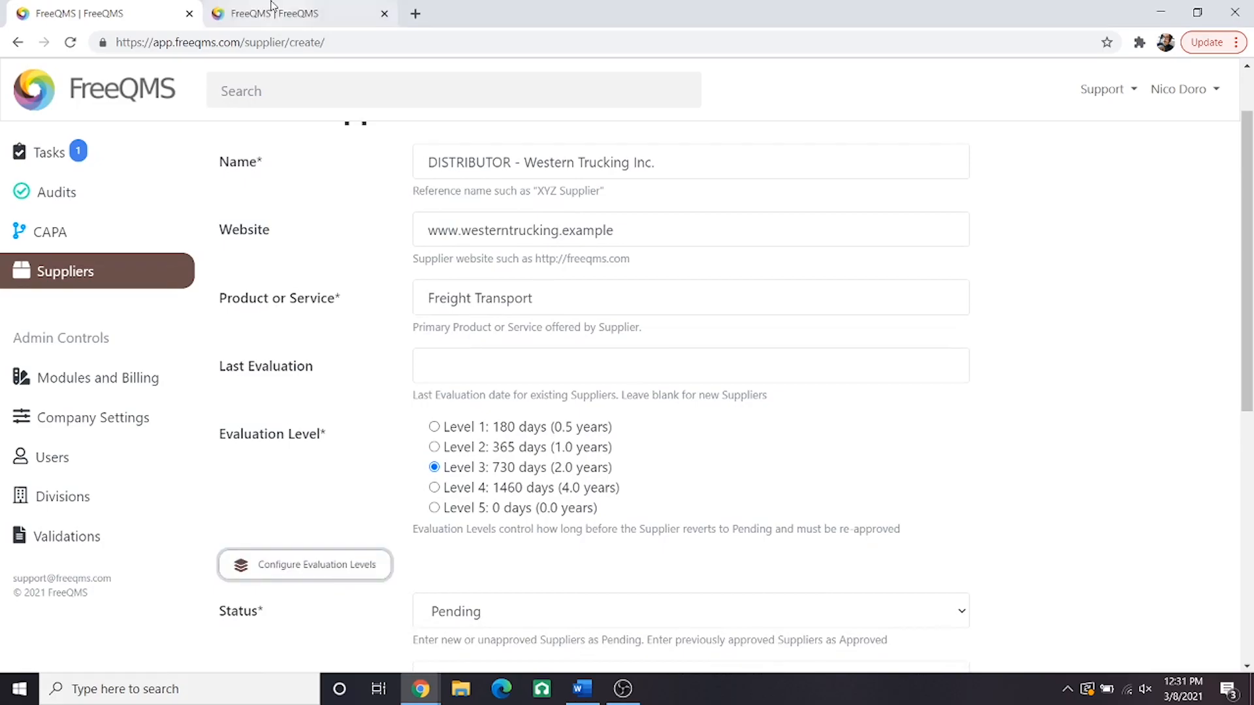
click(305, 564)
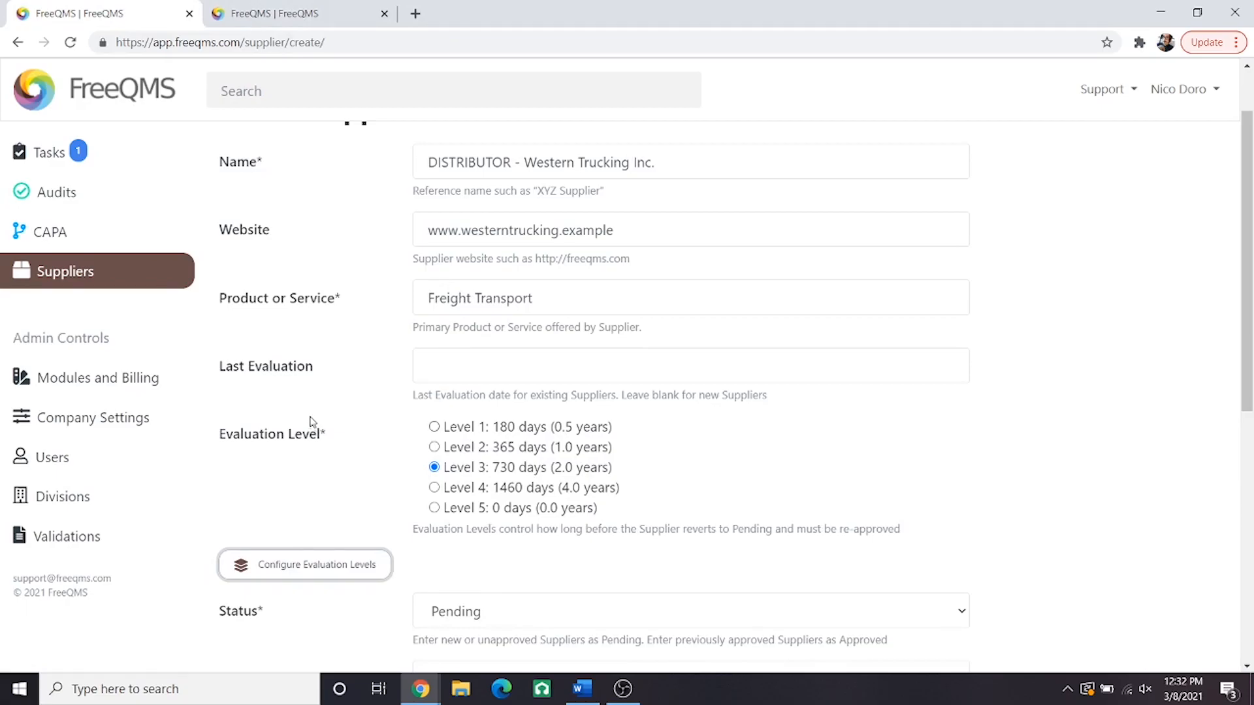
Keep the supplier status as Pending and scroll to the risk fields
scroll(down, 3)
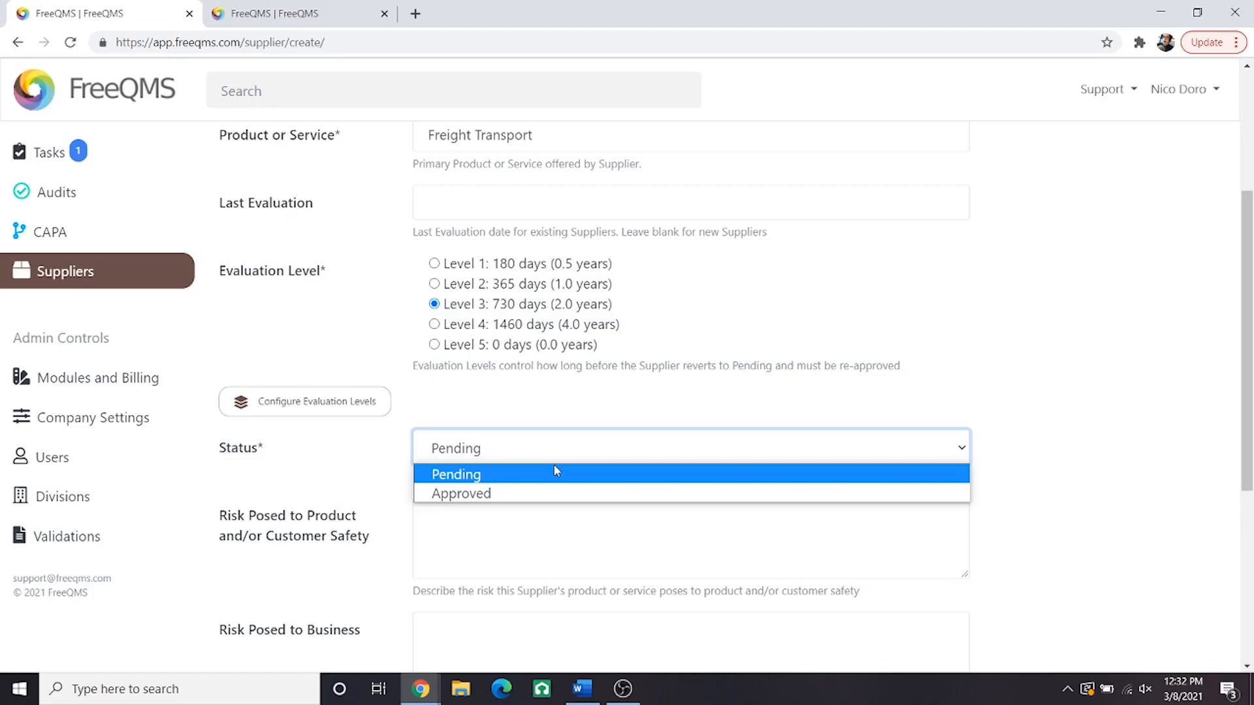
click(456, 473)
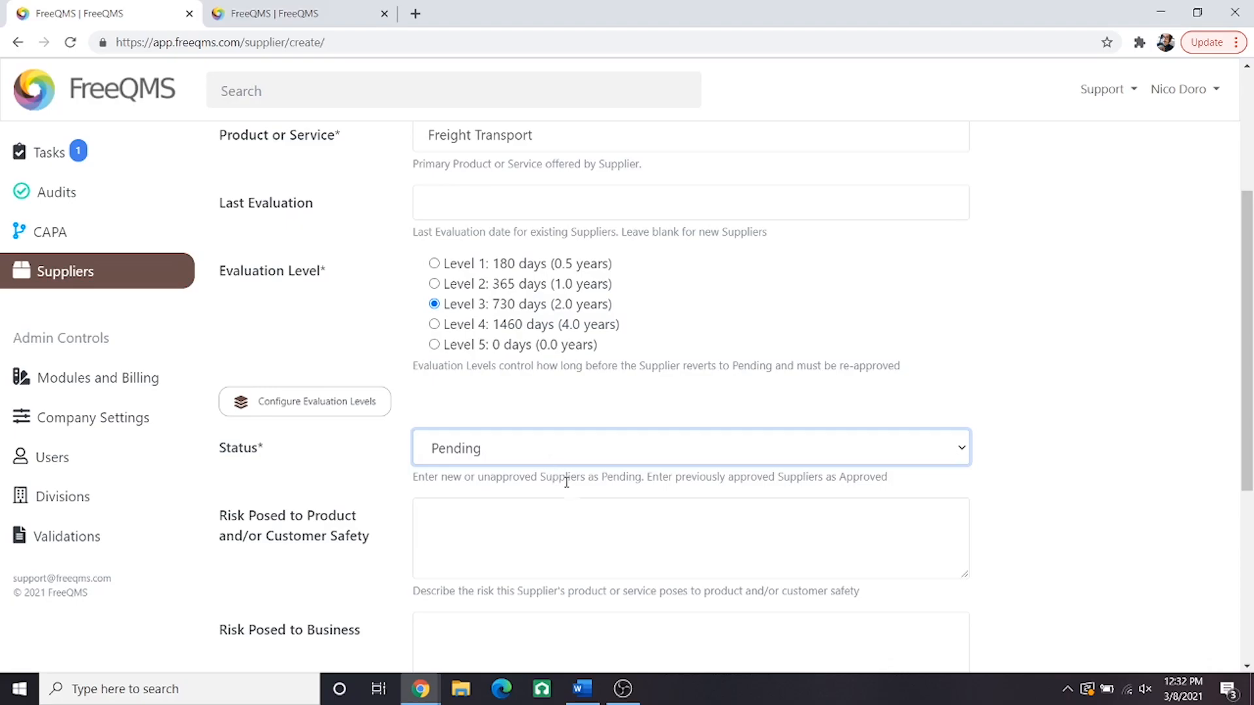
scroll(down, 3)
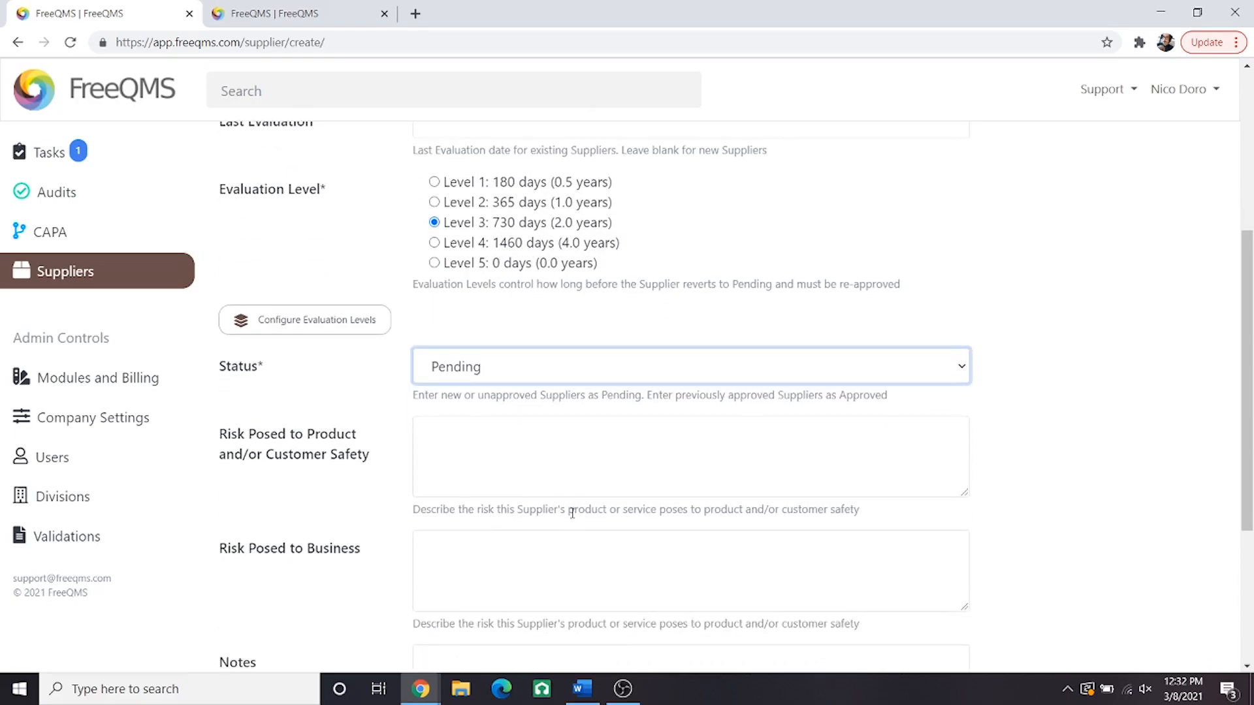
mouse_move(560, 524)
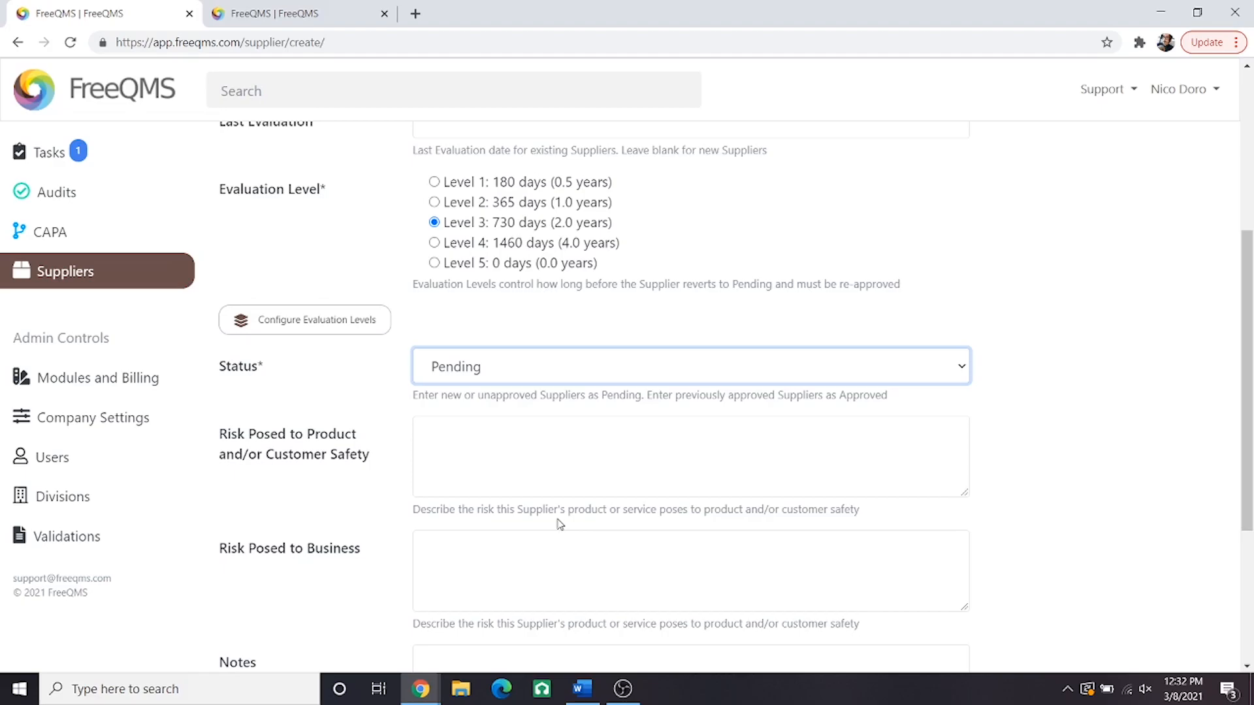
mouse_move(371, 480)
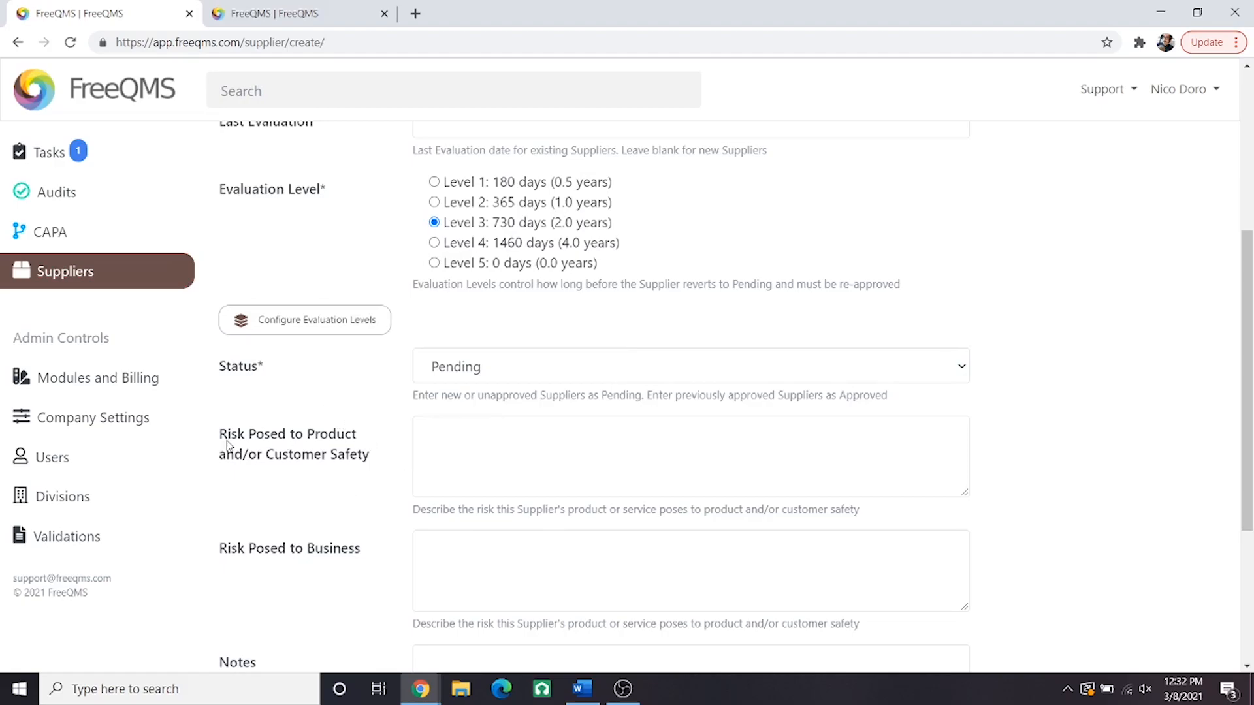
mouse_move(338, 503)
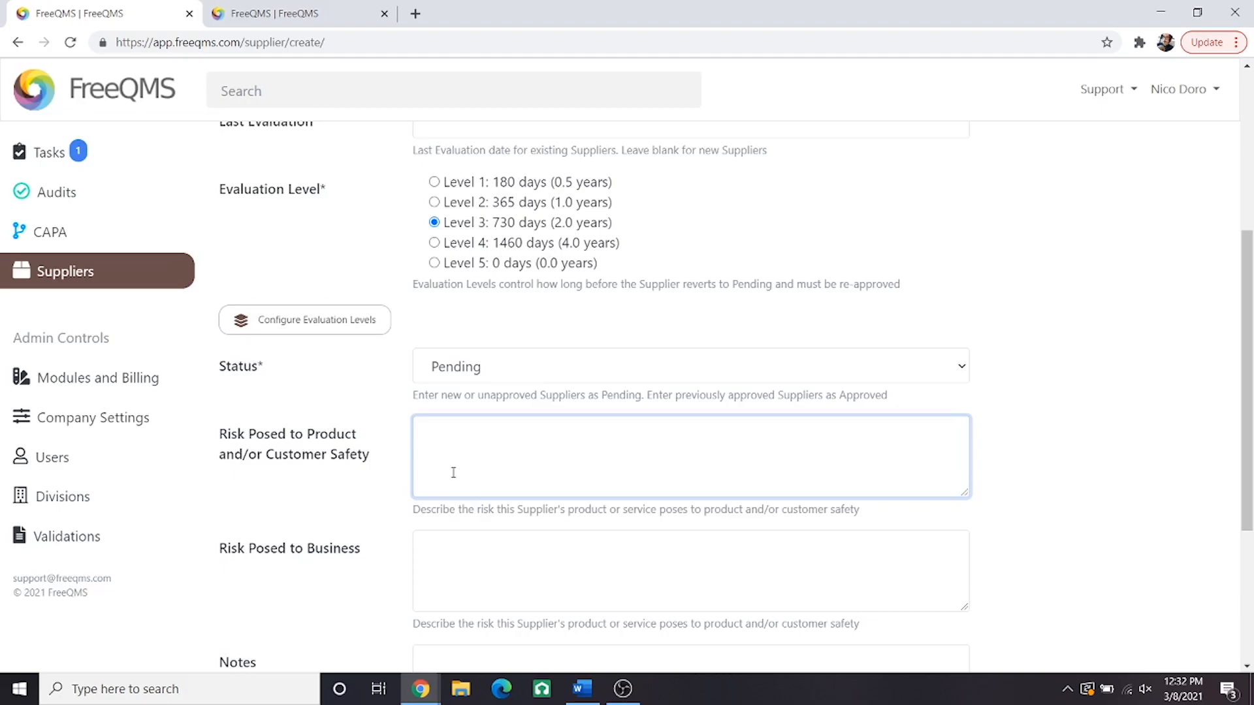
Write the product risk: transport damage mitigated by customer receiving inspection, no customer risk
text(This supplier poses a risk to p)
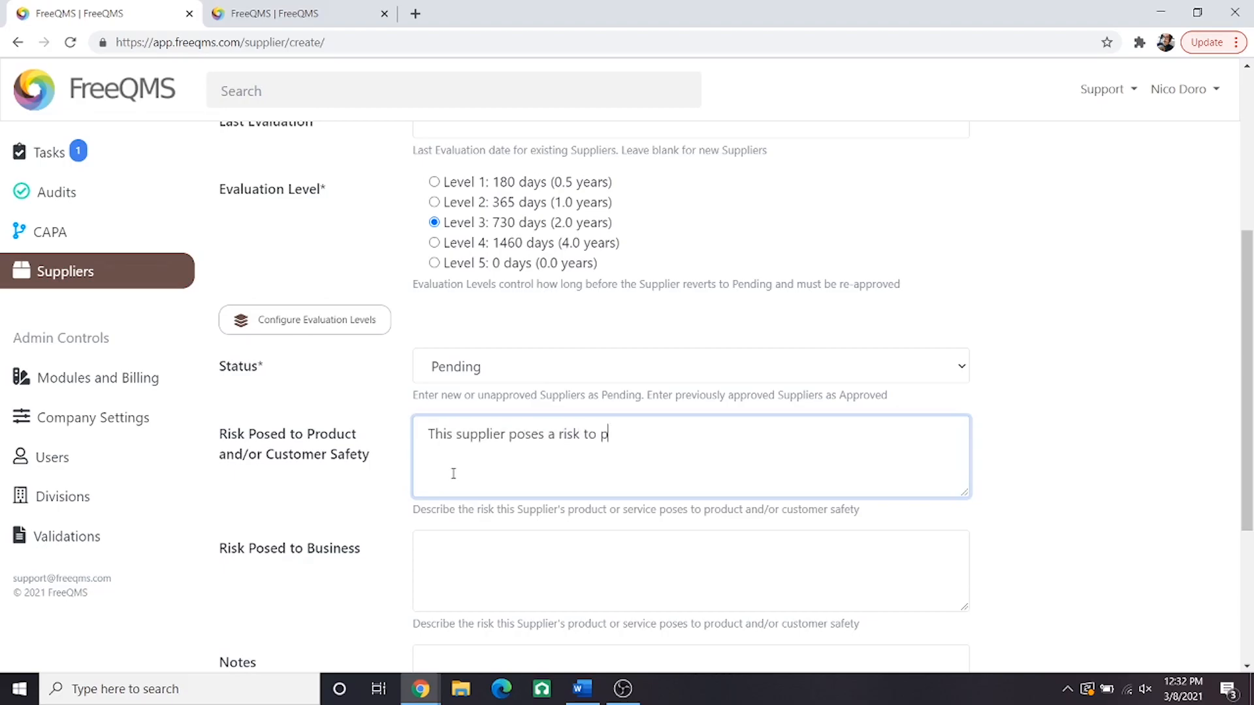
text(roduct due to potential damages incur)
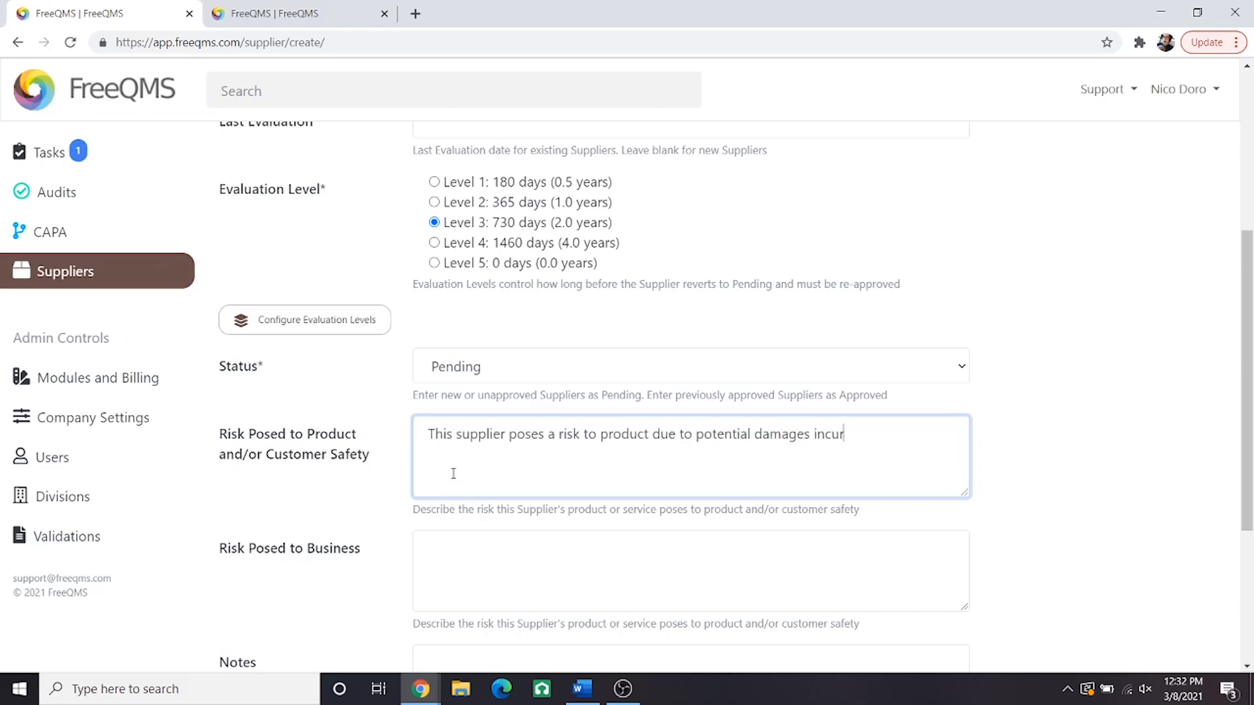
text(red during transport. This)
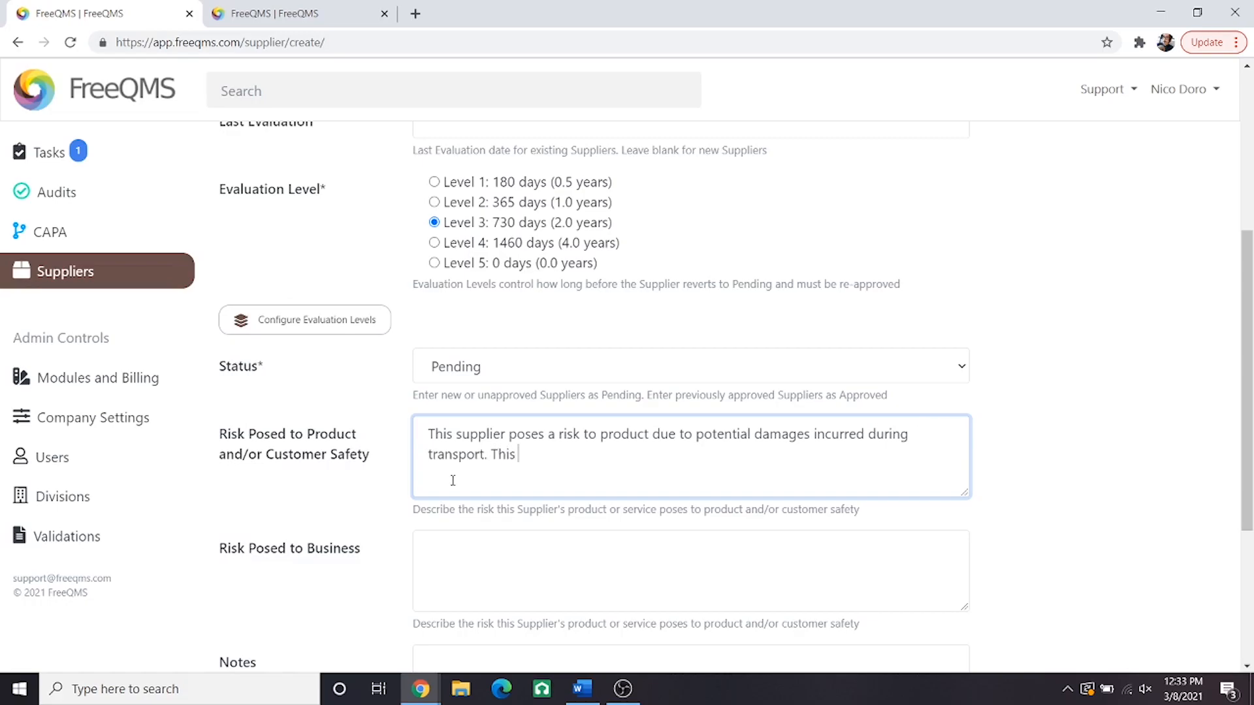
text(risk is mitigated by the receiving insp)
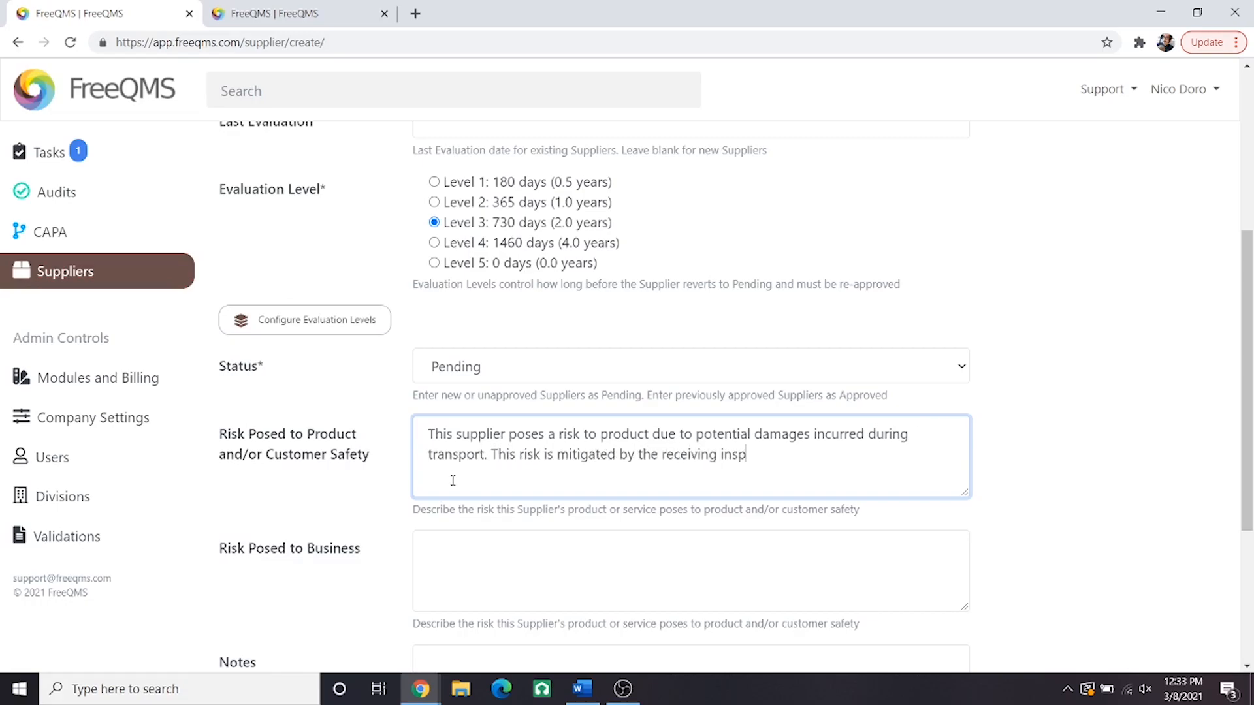
text(ection performed by the customer.)
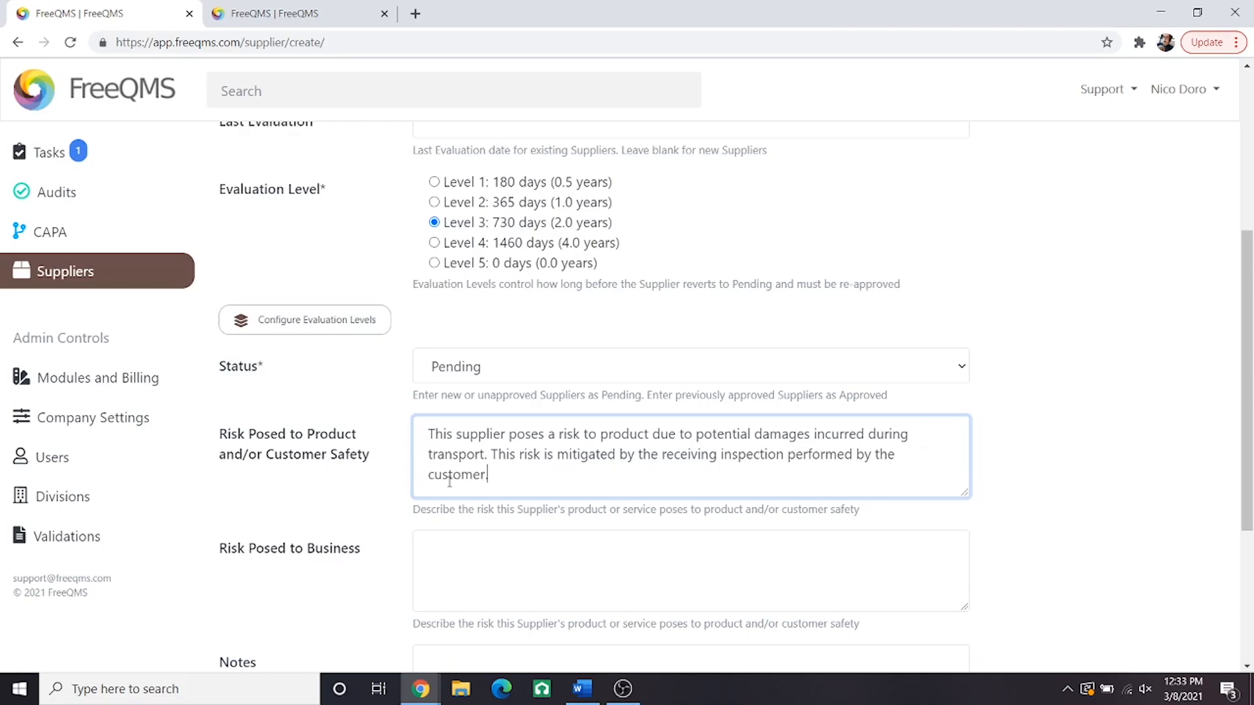
text(This supplier poses no direc)
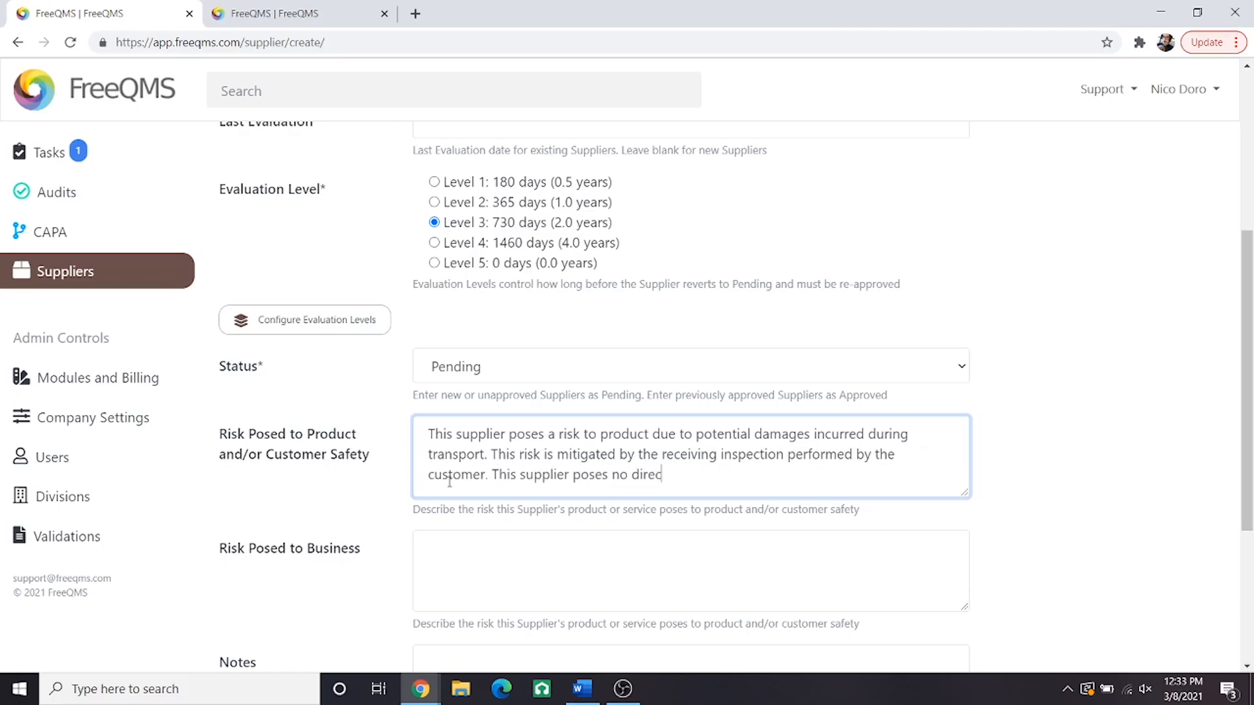
text(t, or indirect, risk to the customer.)
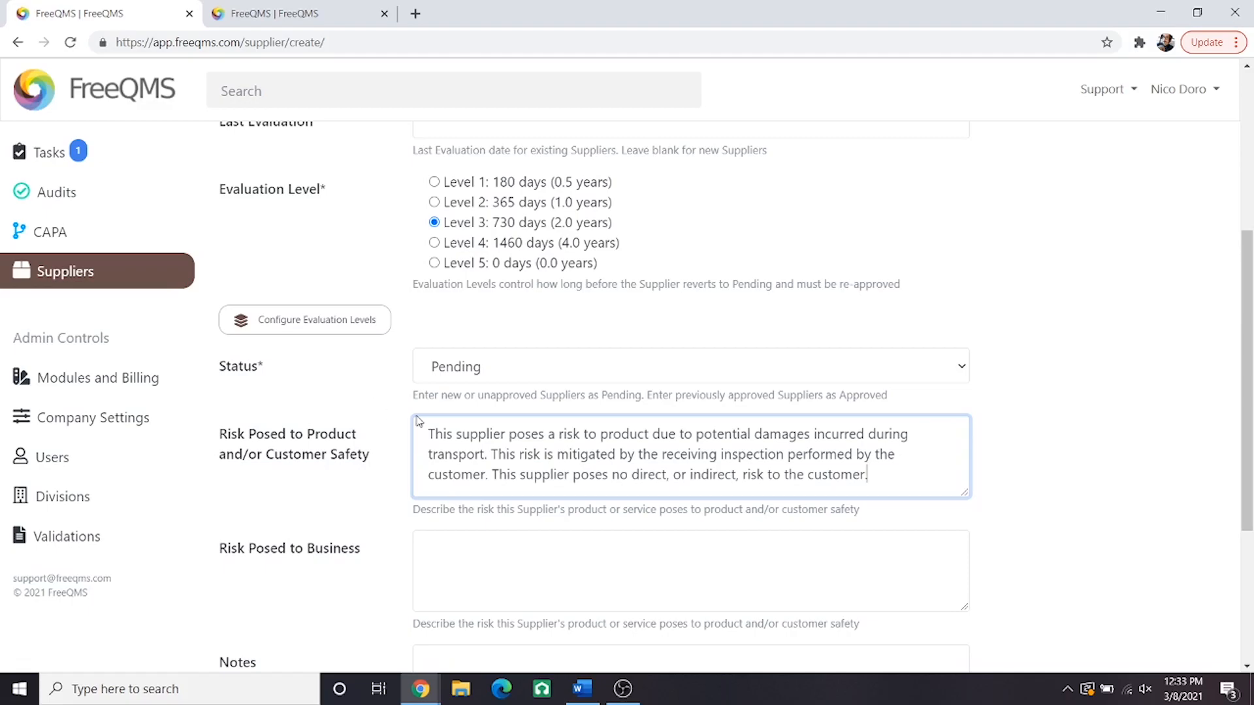
Write the business risk: distribution failure mitigated by supplier management, this record, and monitoring
text(This supplier poses a risk to the business due to po)
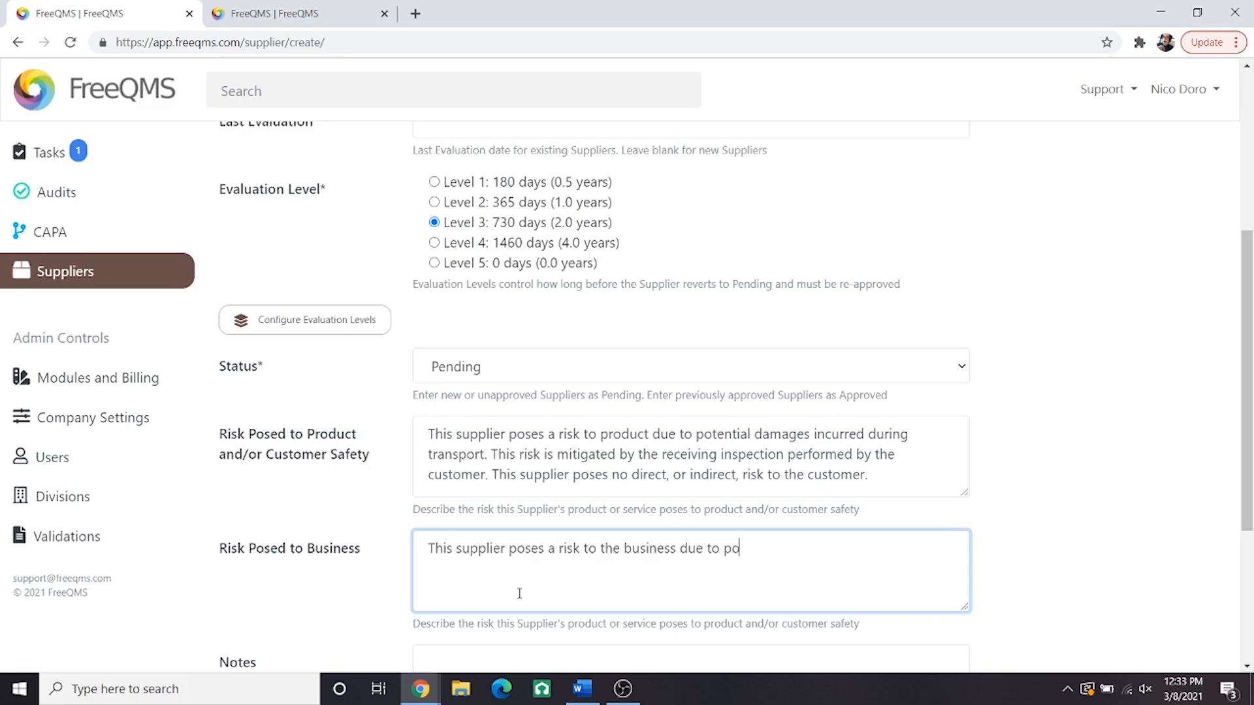
text(tential failure to perform distribution)
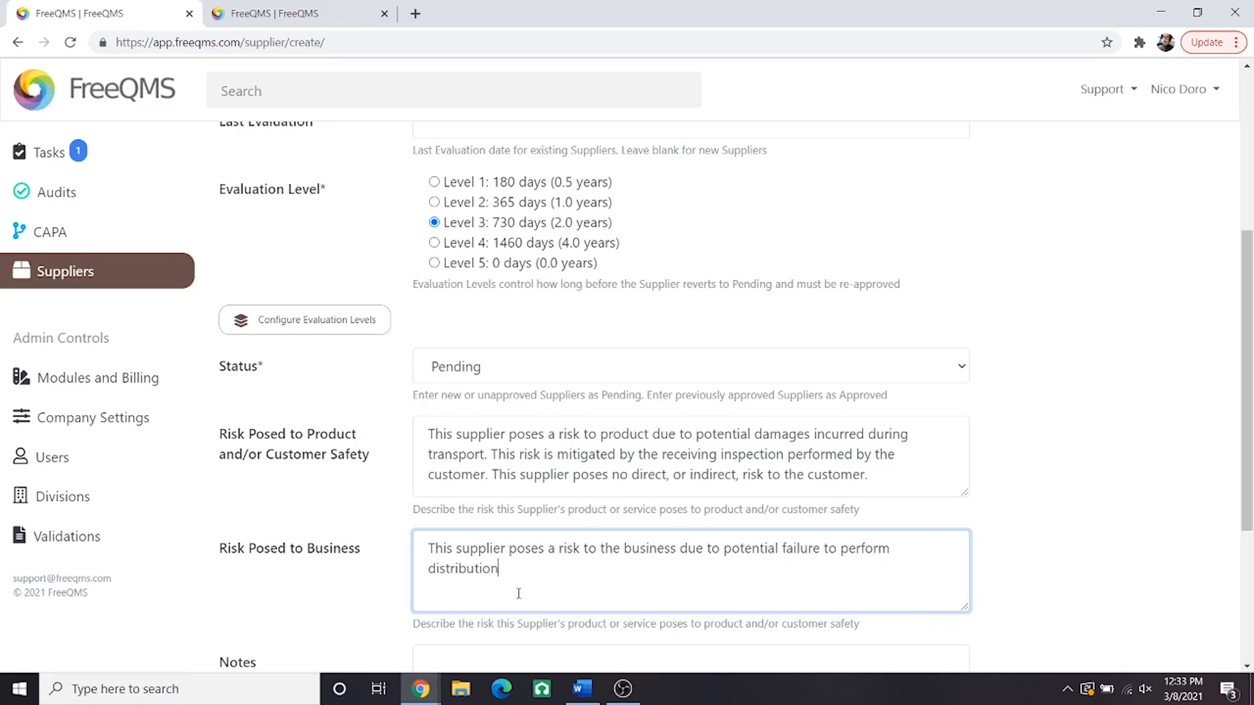
text(services. This risk i)
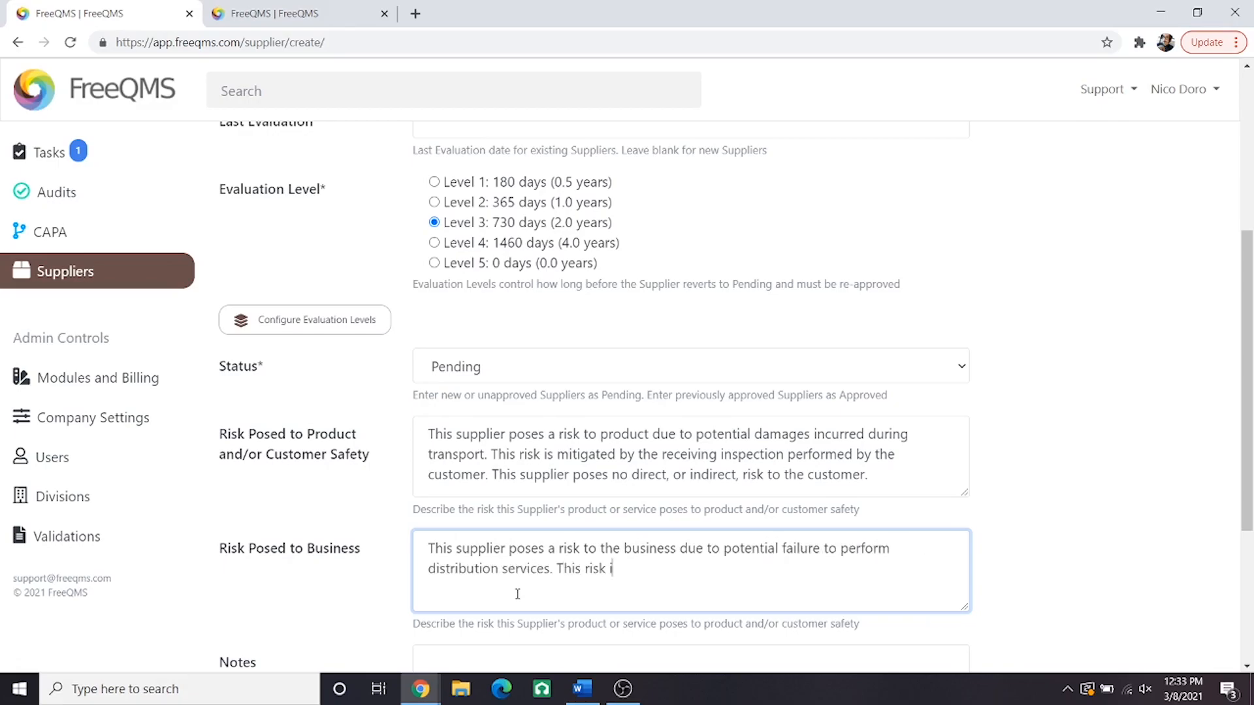
text(s mitigated by the supplier management process, the)
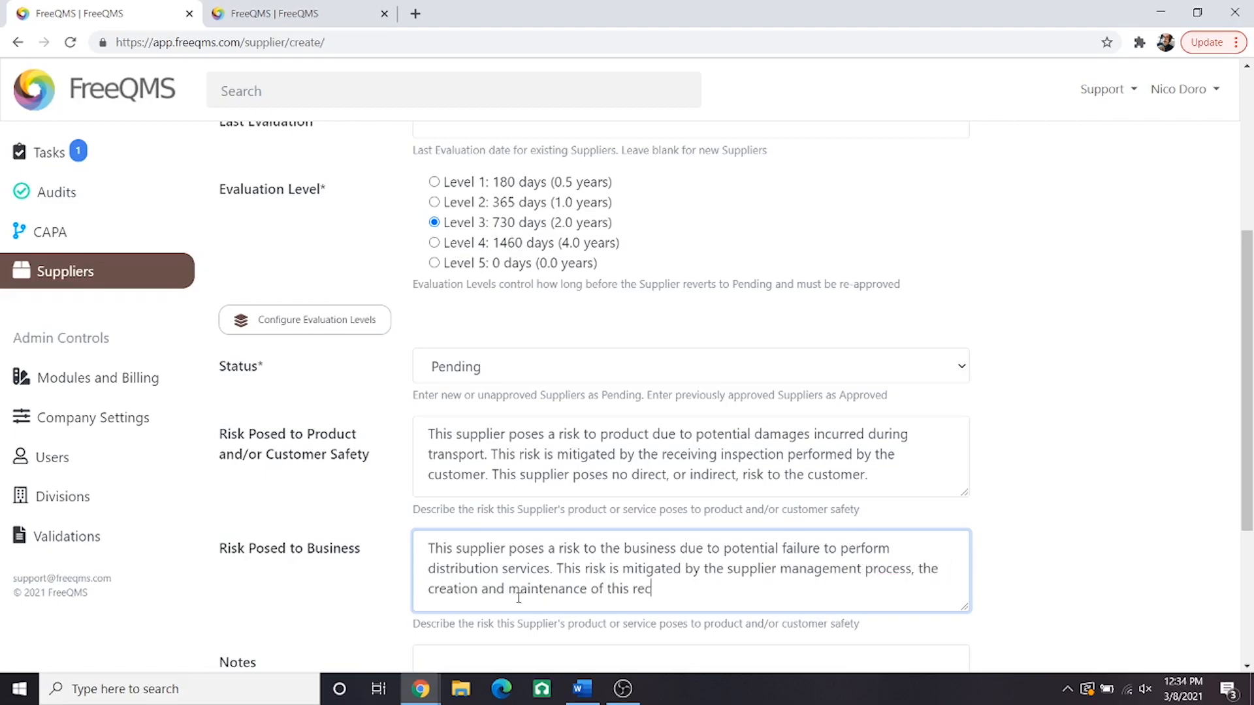
text(ord, and the performance of monitors and measures.)
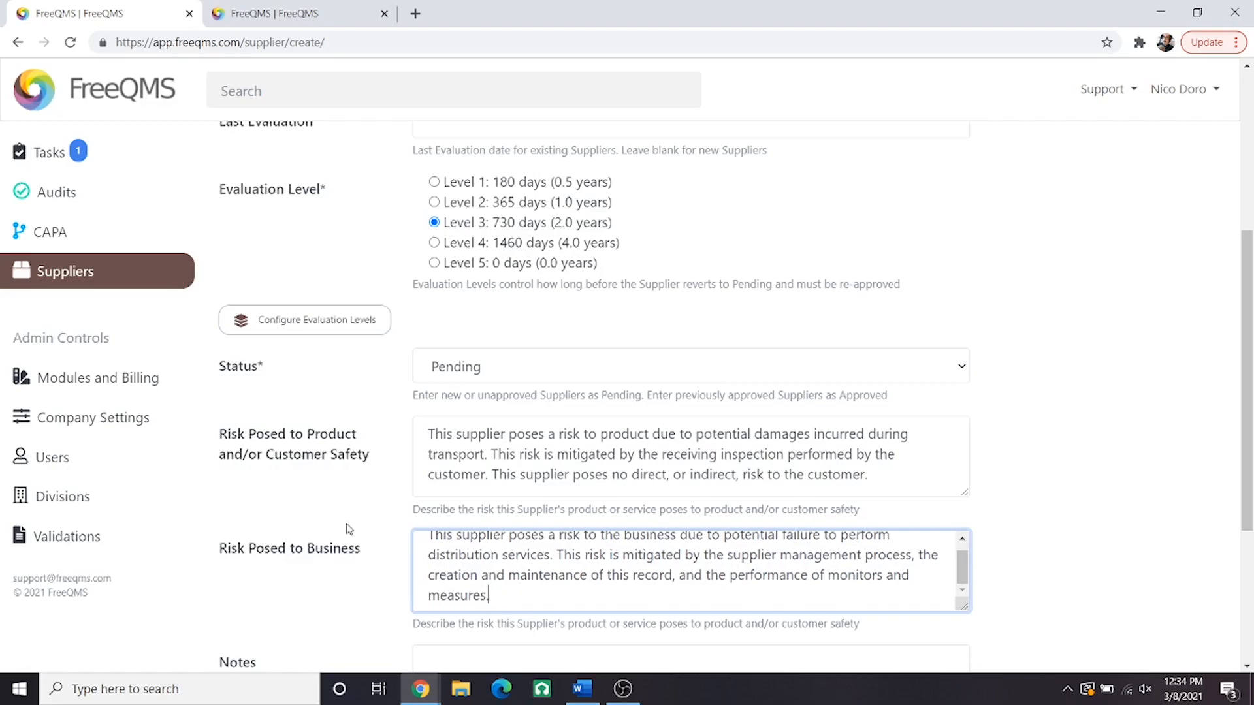
scroll(down, 3)
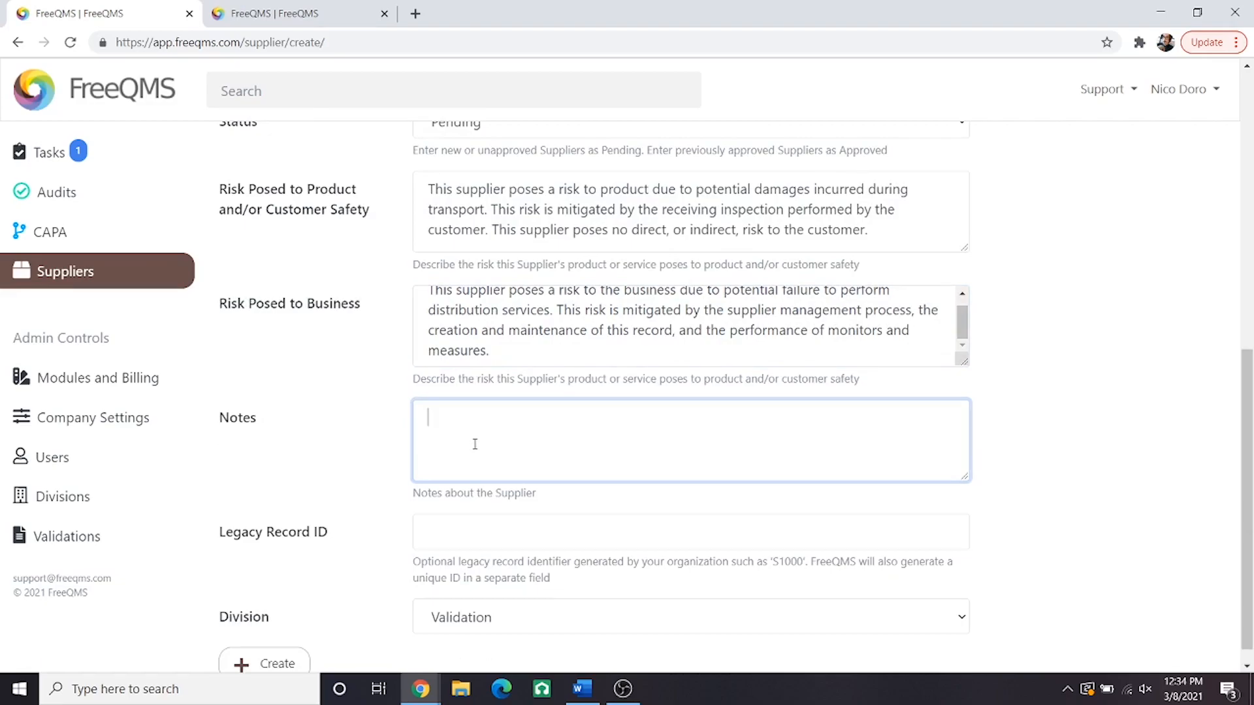
Add the note 'Distributor was introduced to Sales Team through Western Firearms Manufacturer Convention.'
text(Distributor was)
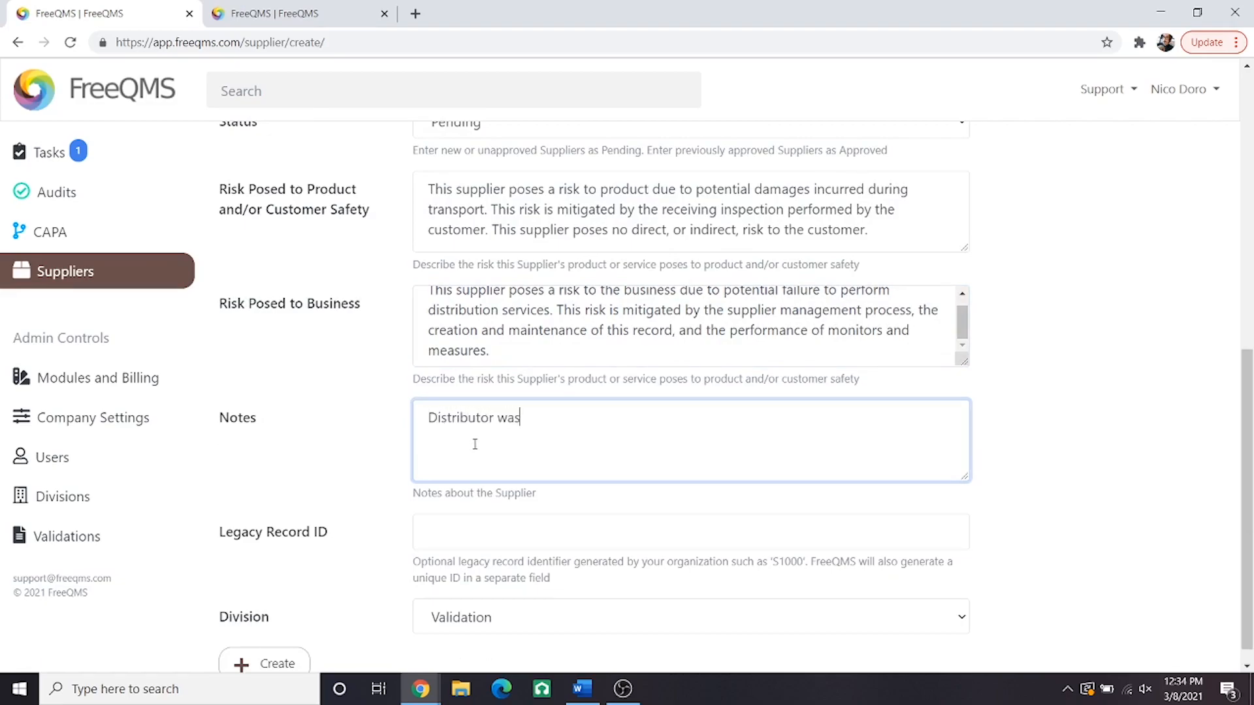
text(introduced to Sales Team through Western Fi)
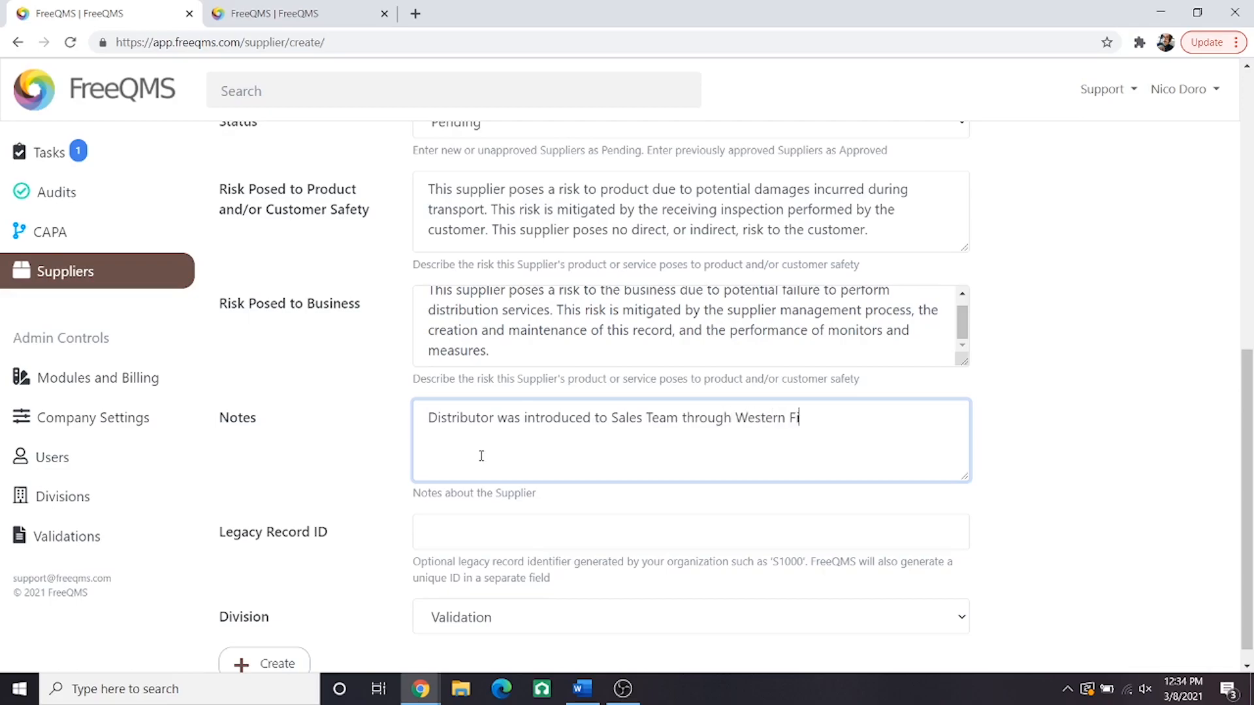
text(irearms Manufacturer Convention)
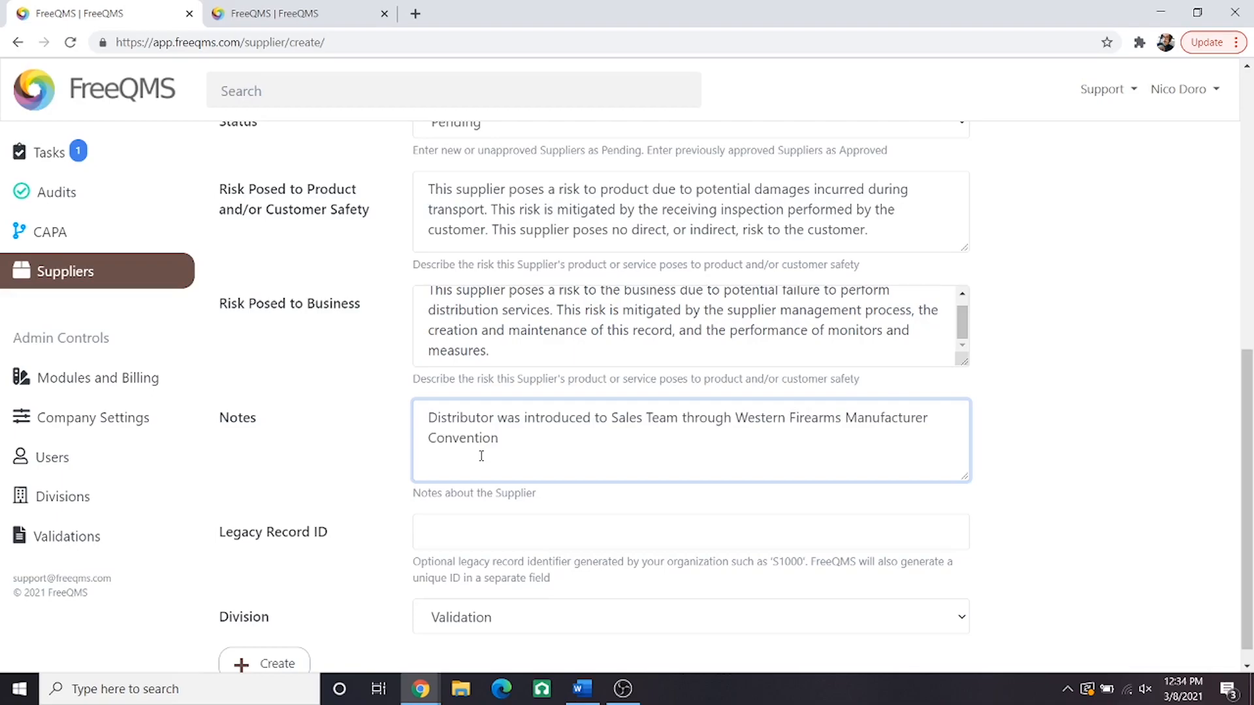
text(.)
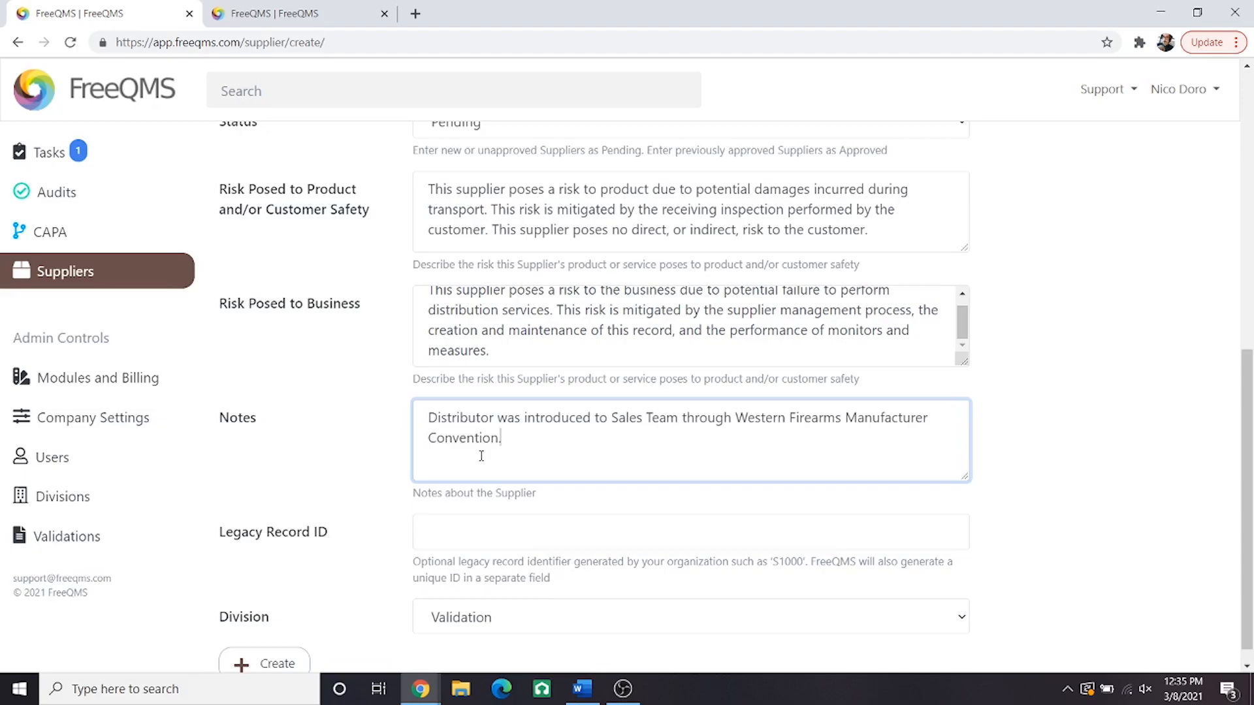
scroll(down, 3)
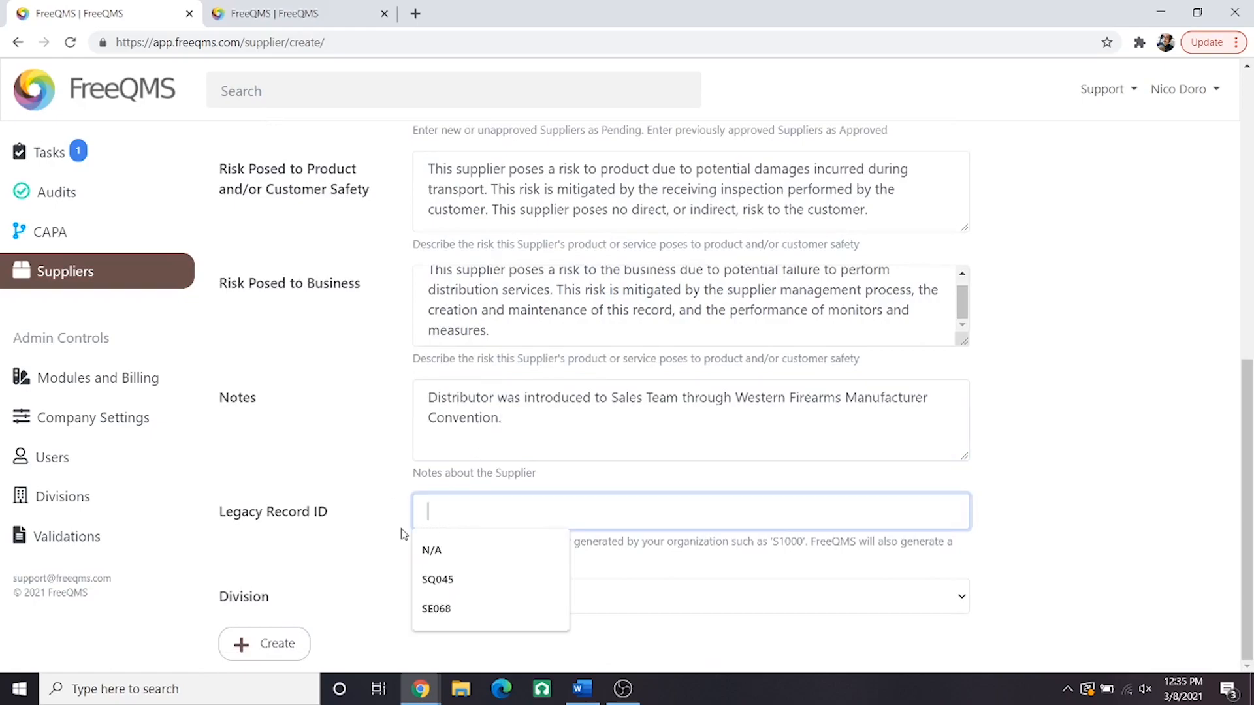
mouse_move(434, 521)
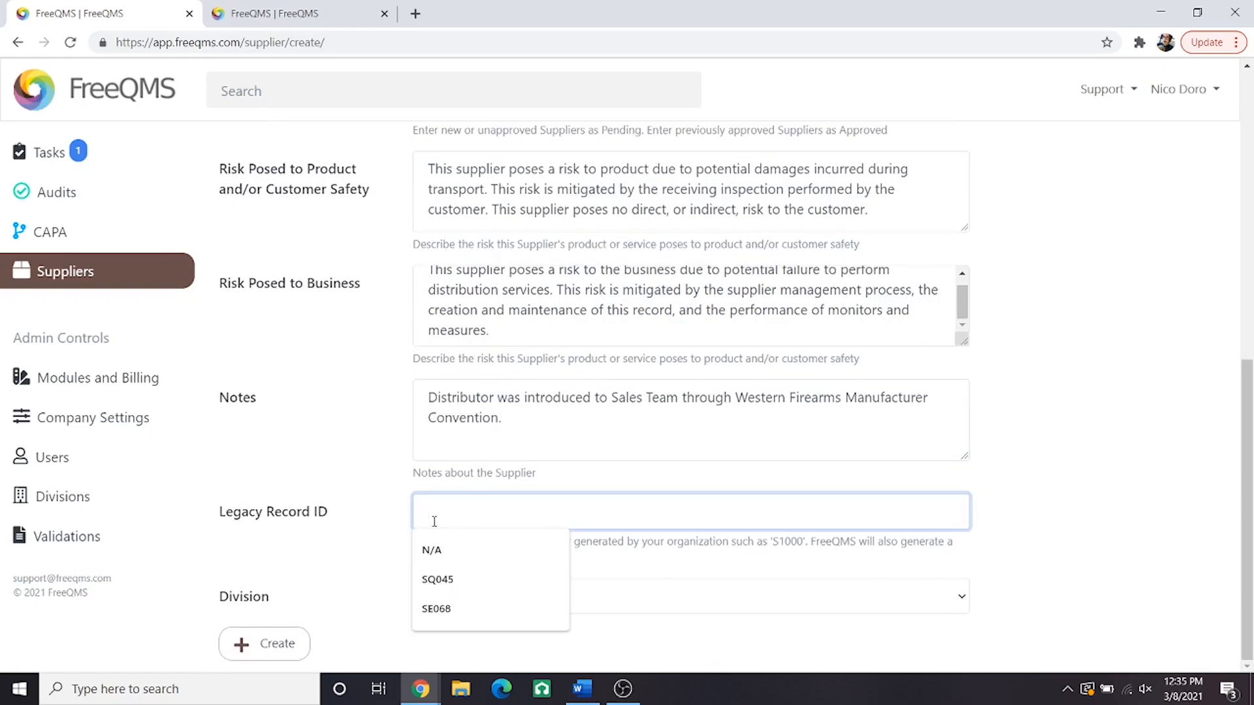
Enter S4501 as the supplier's legacy record ID
text(S4501)
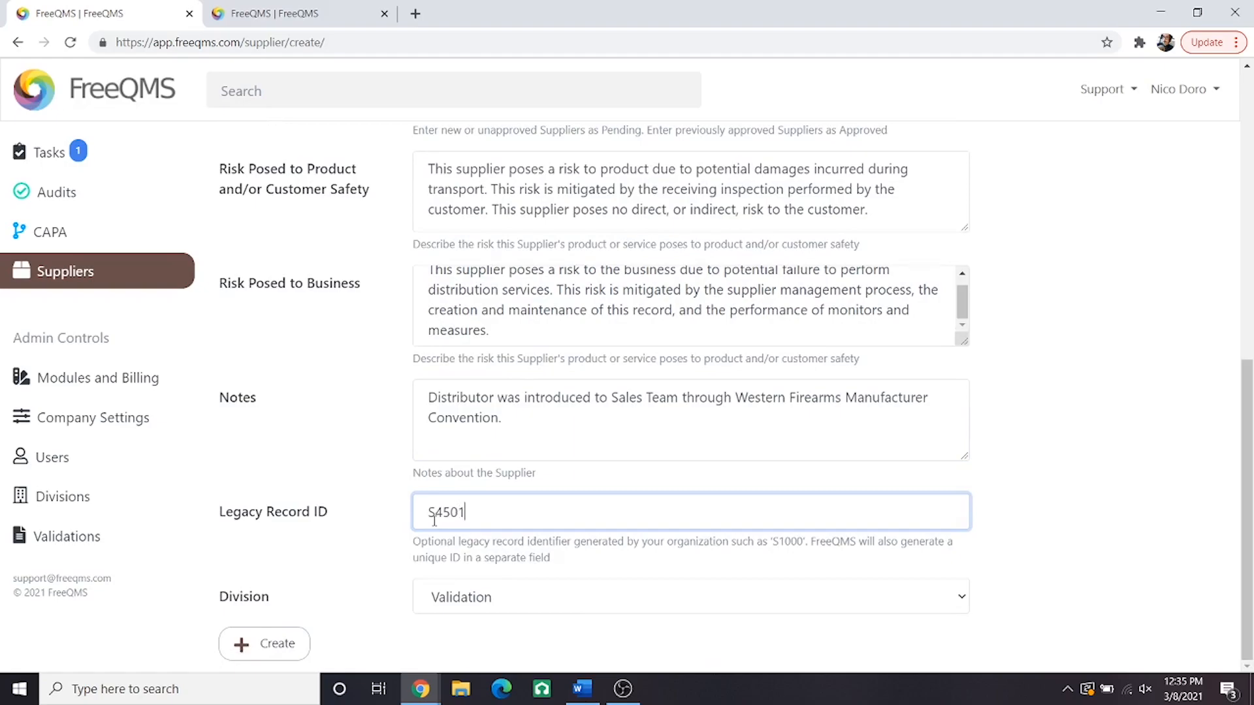
mouse_move(348, 535)
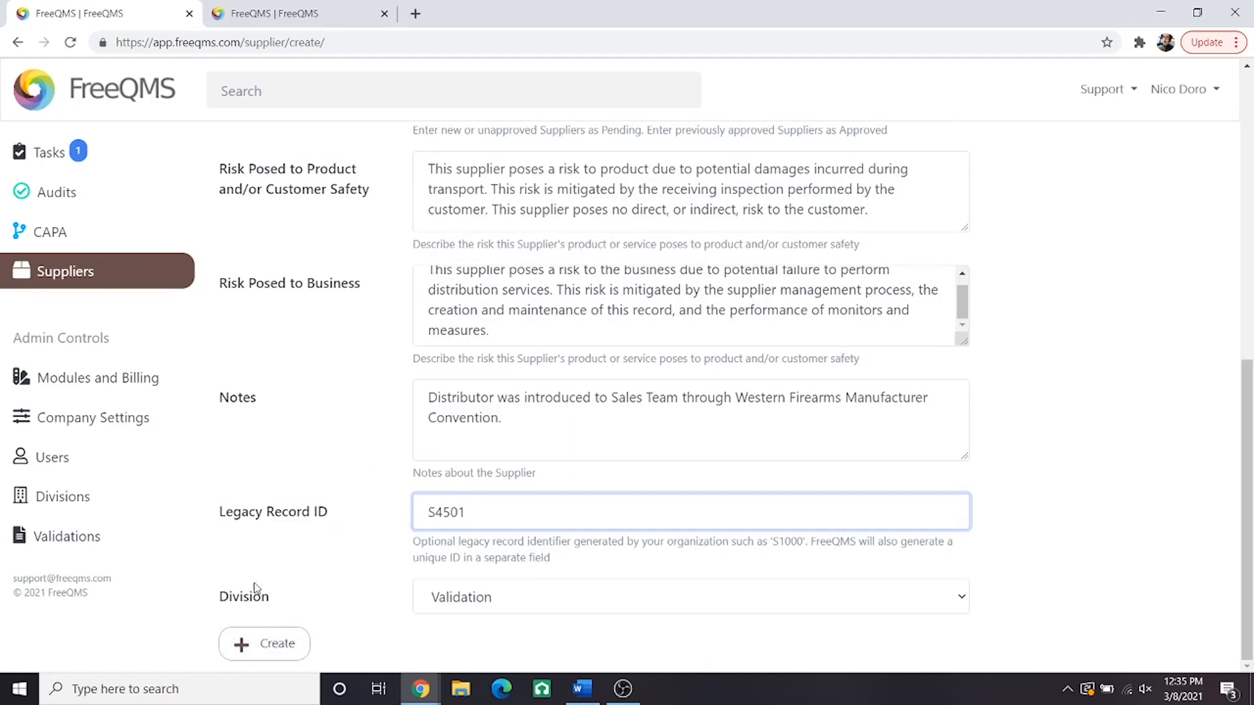
mouse_move(350, 590)
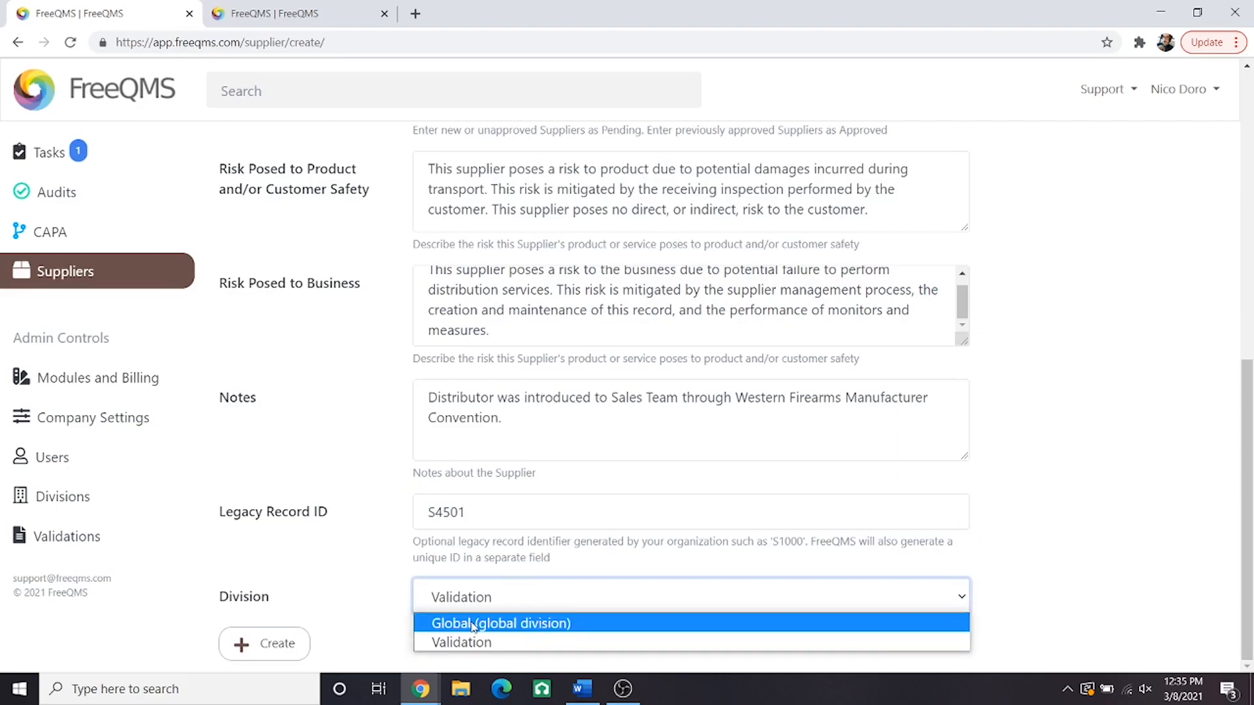
mouse_move(462, 642)
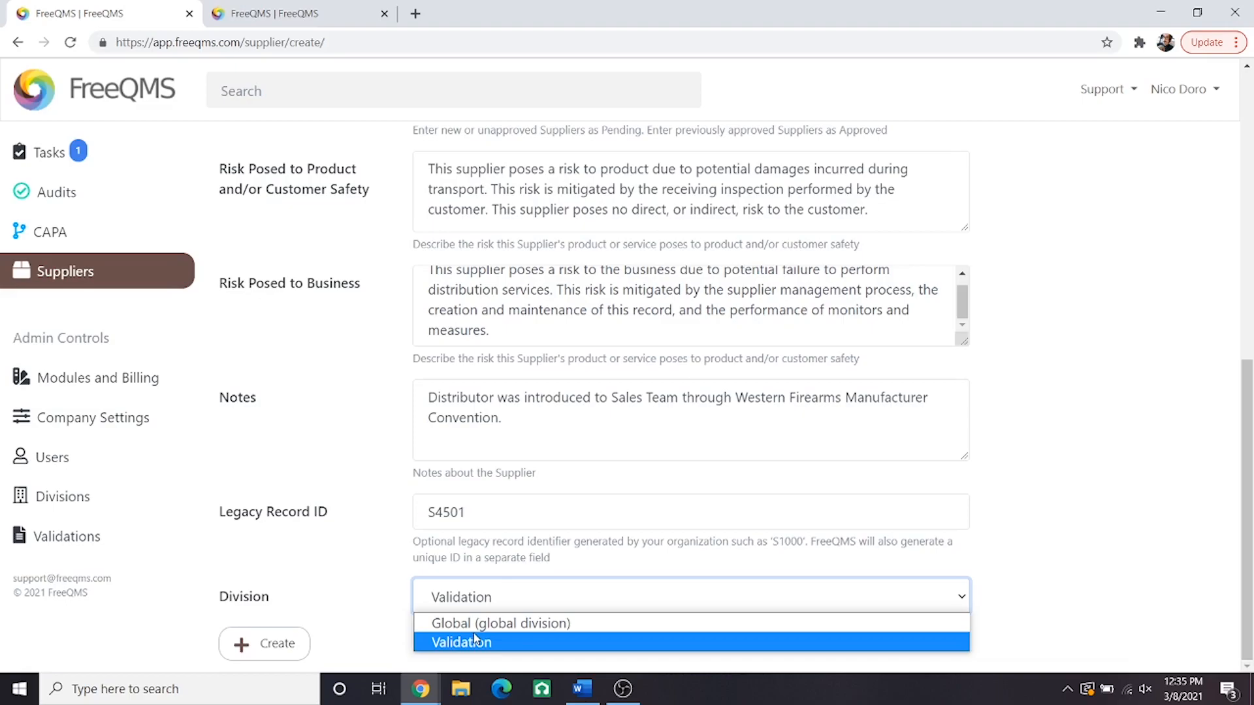
mouse_move(364, 599)
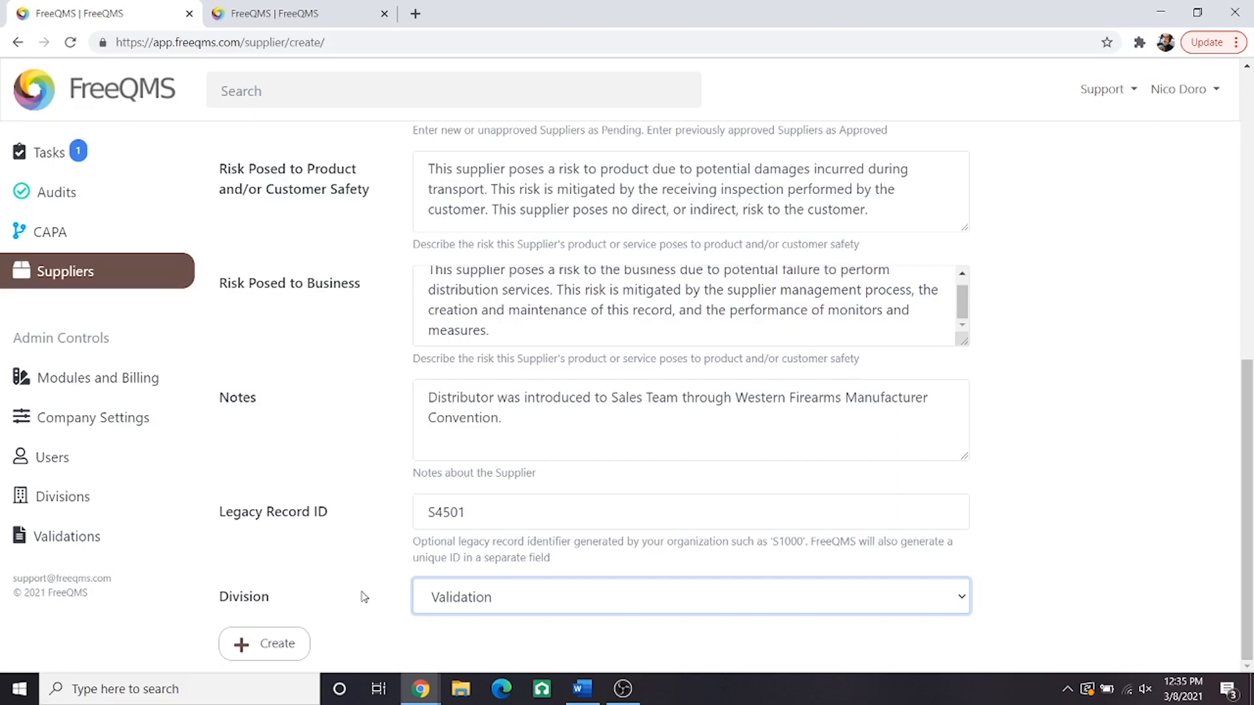
Create the Western Trucking Inc. supplier record and review the Pending record with legacy ID S4501
click(264, 644)
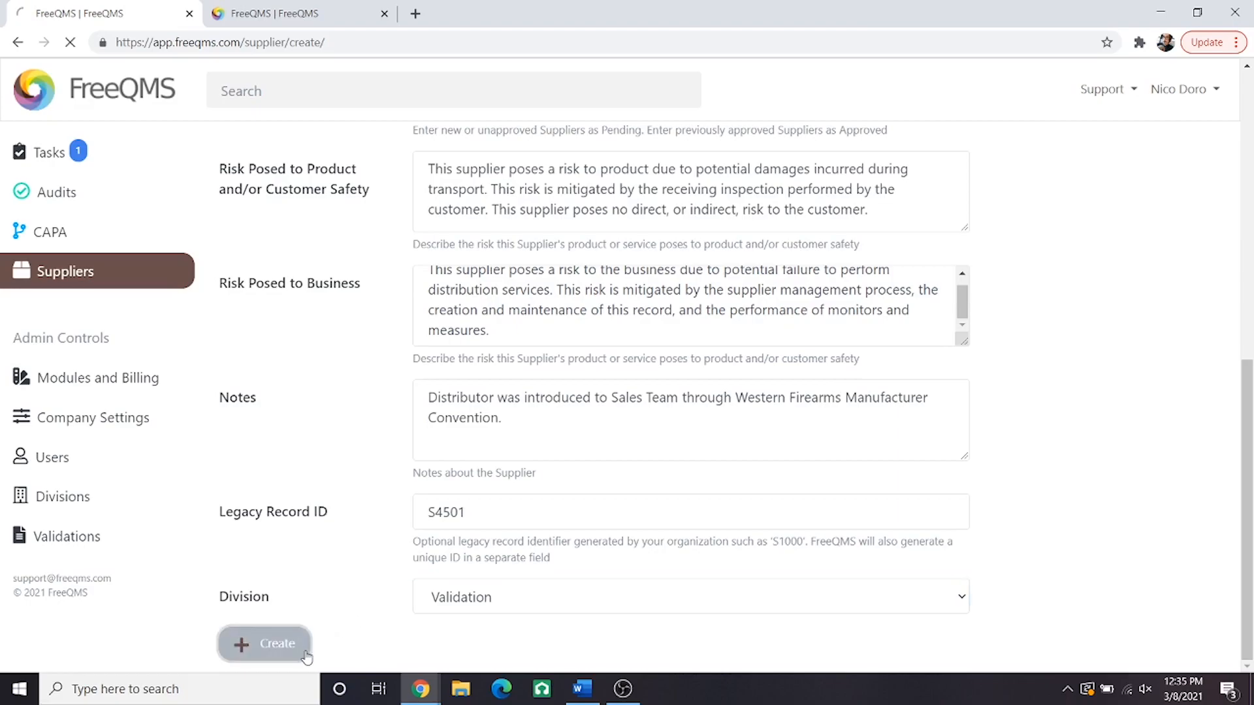
click(264, 644)
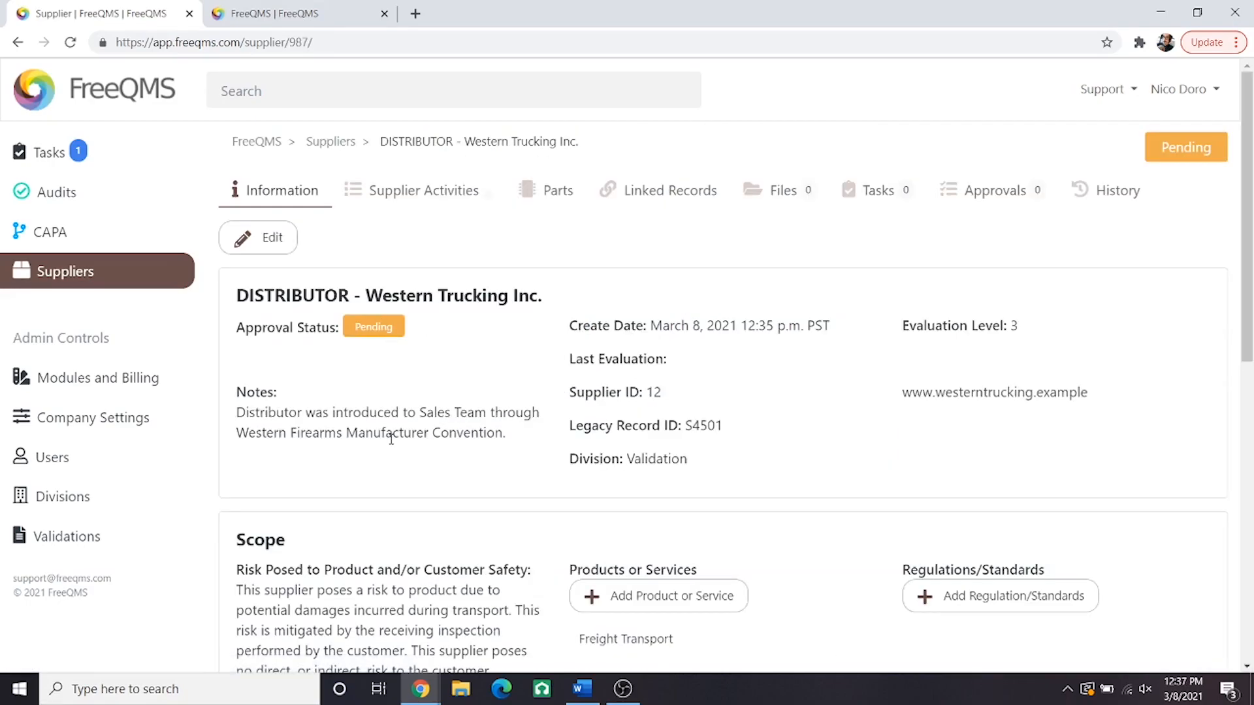
scroll(down, 3)
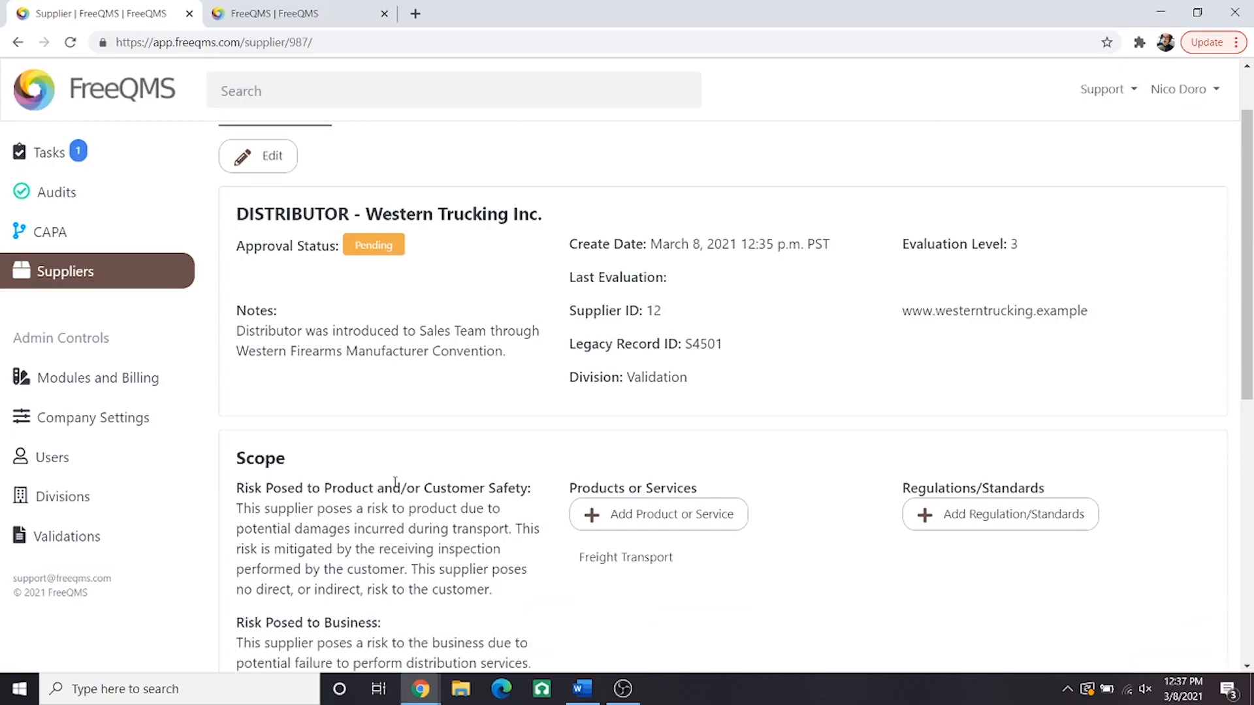